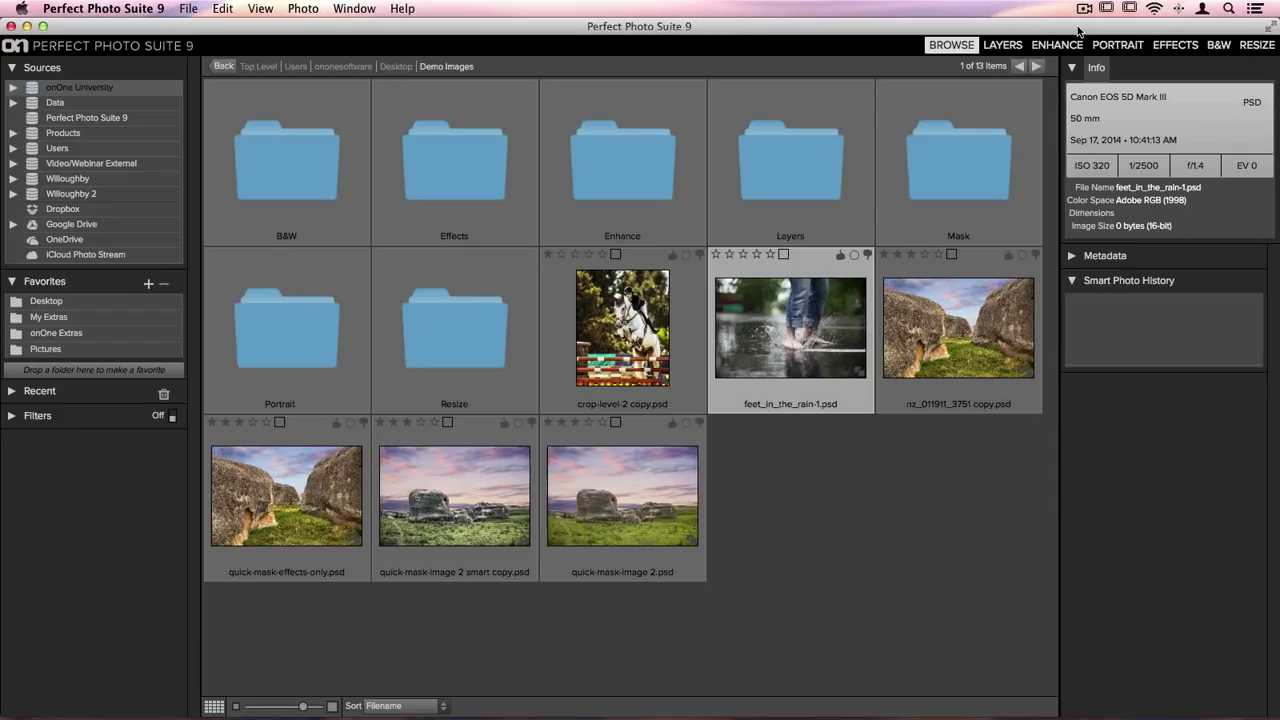
pyautogui.moveTo(785, 355)
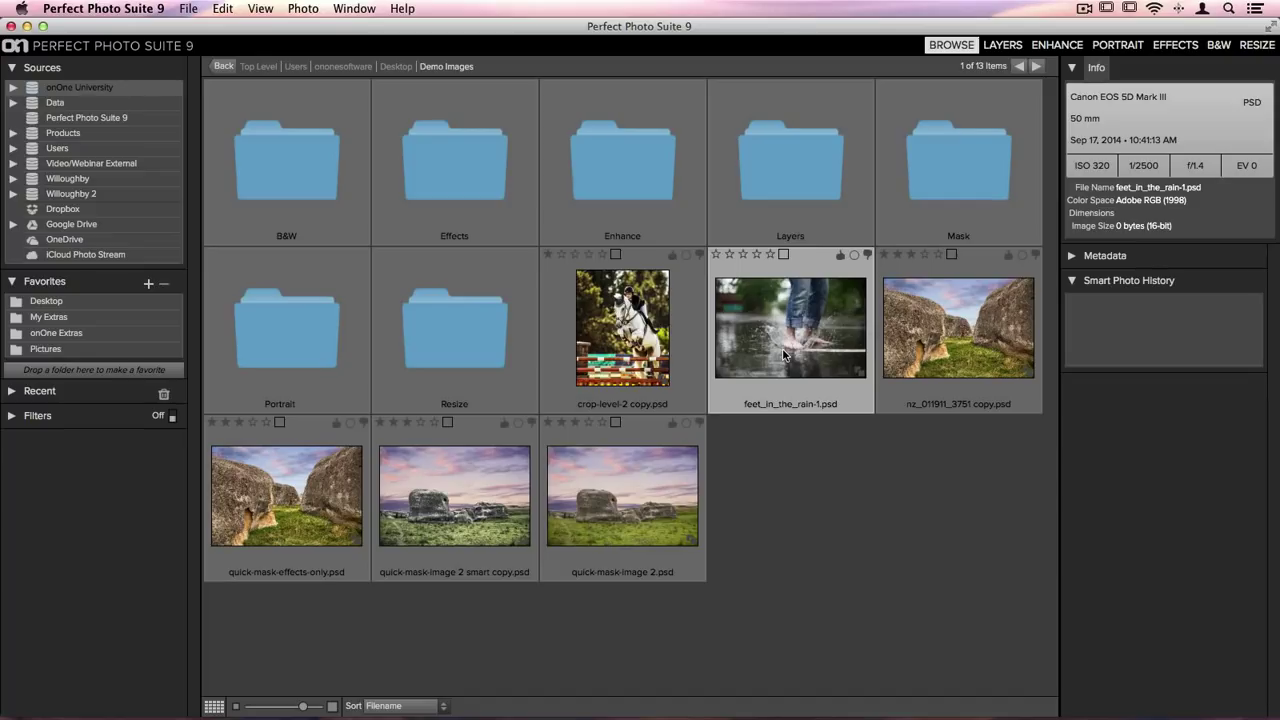
pyautogui.moveTo(788, 353)
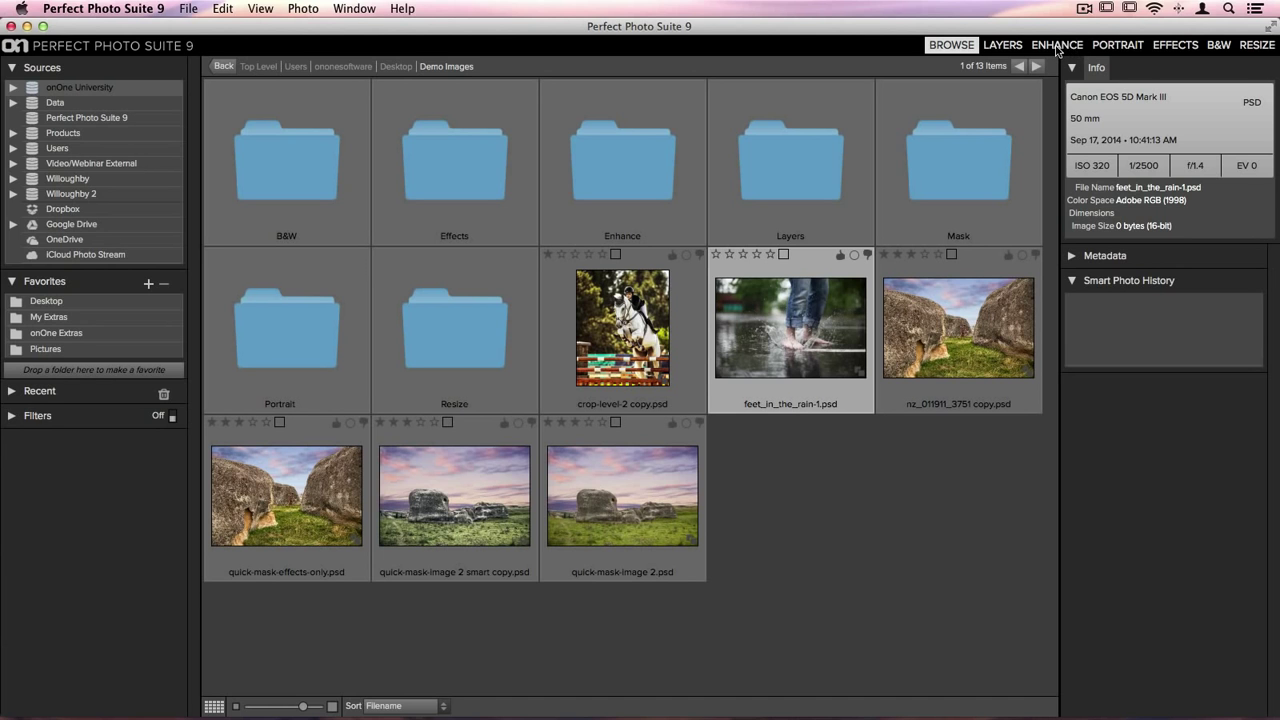
# - Edit feet_in_the_rain-1 as a Photoshop-format Smart Photo re-editable PSD copy in Enhance
pyautogui.click(1056, 45)
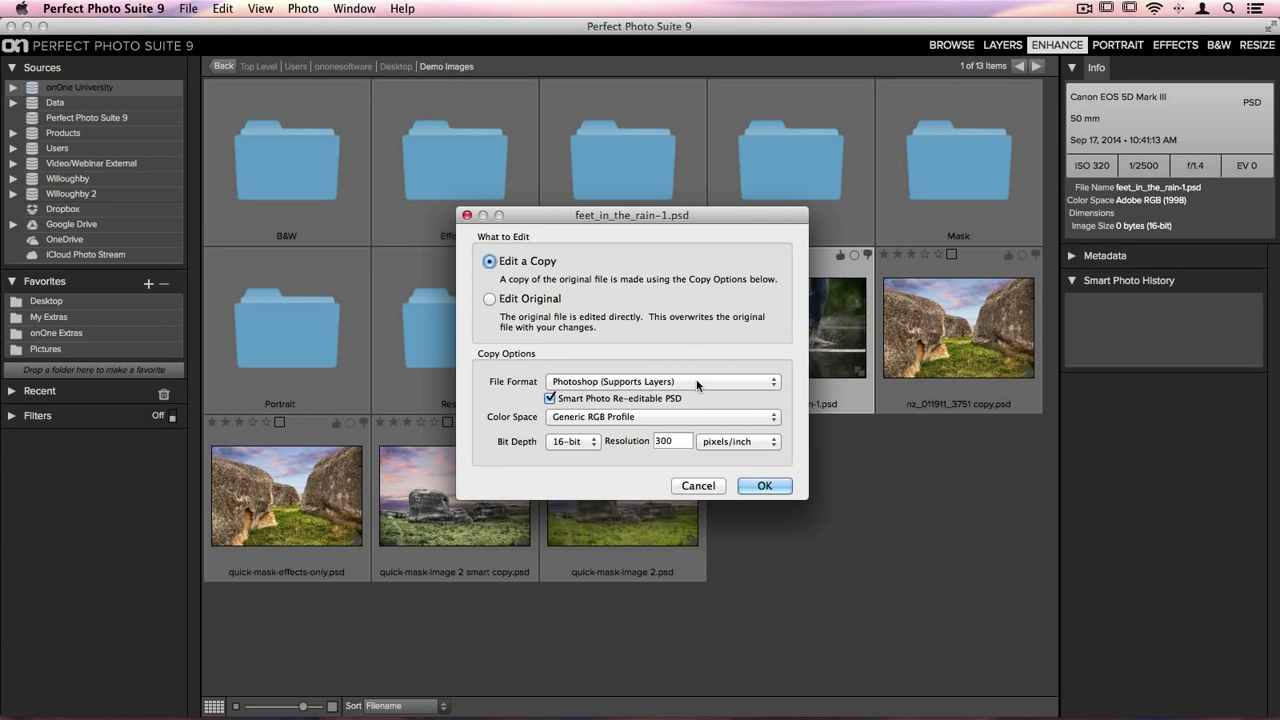
pyautogui.moveTo(710, 408)
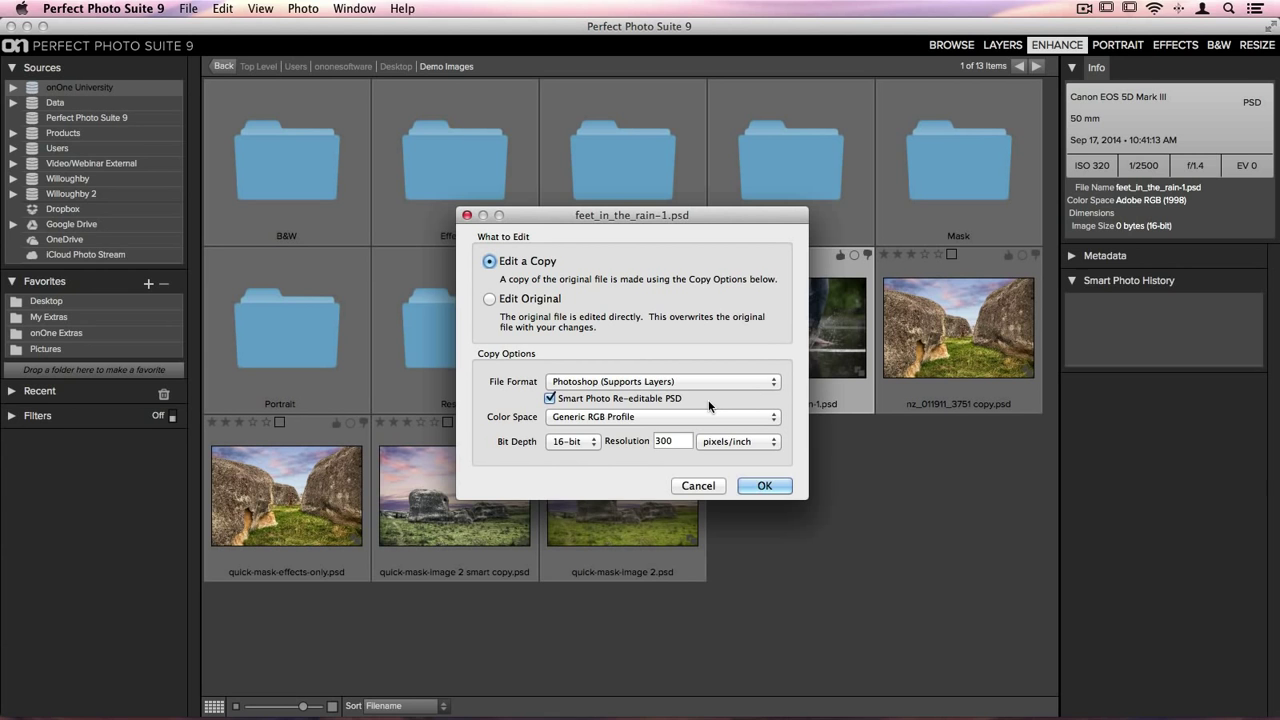
pyautogui.click(764, 485)
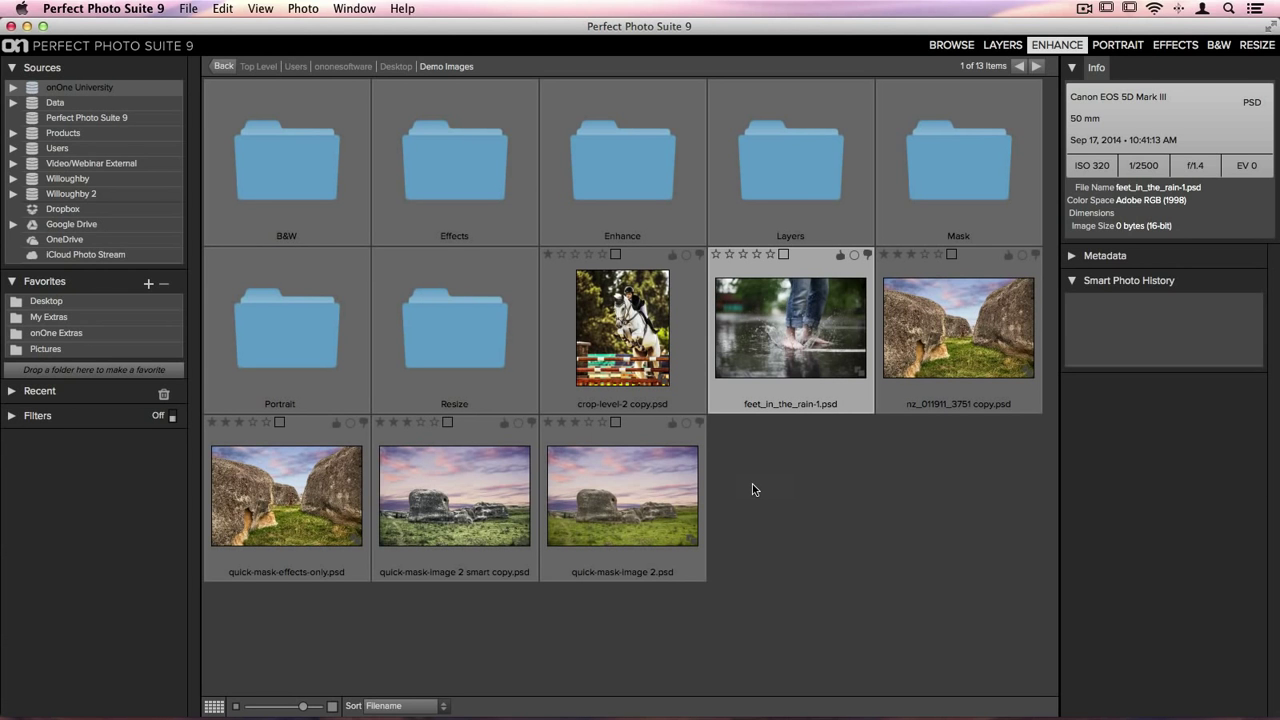
# - Set the smart copy's brightness to 8 and contrast to 17 in Color & Tone Adjustments
pyautogui.doubleClick(790, 328)
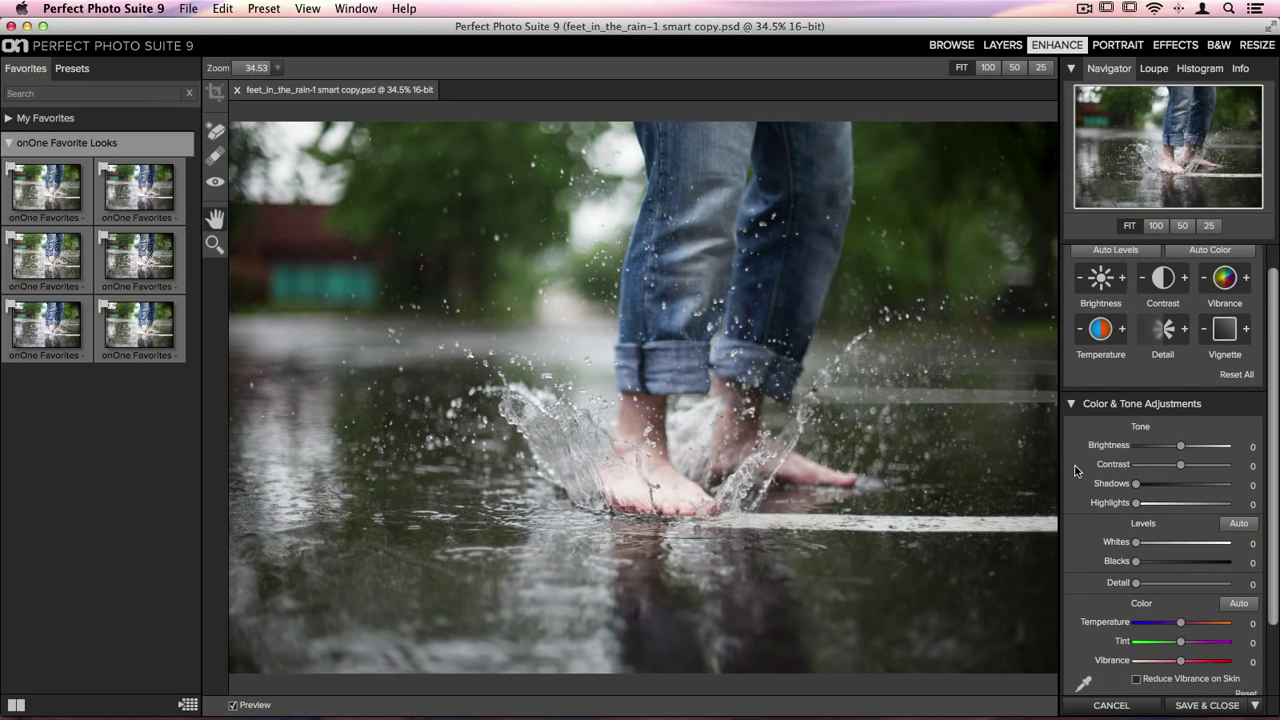
pyautogui.scroll(-3)
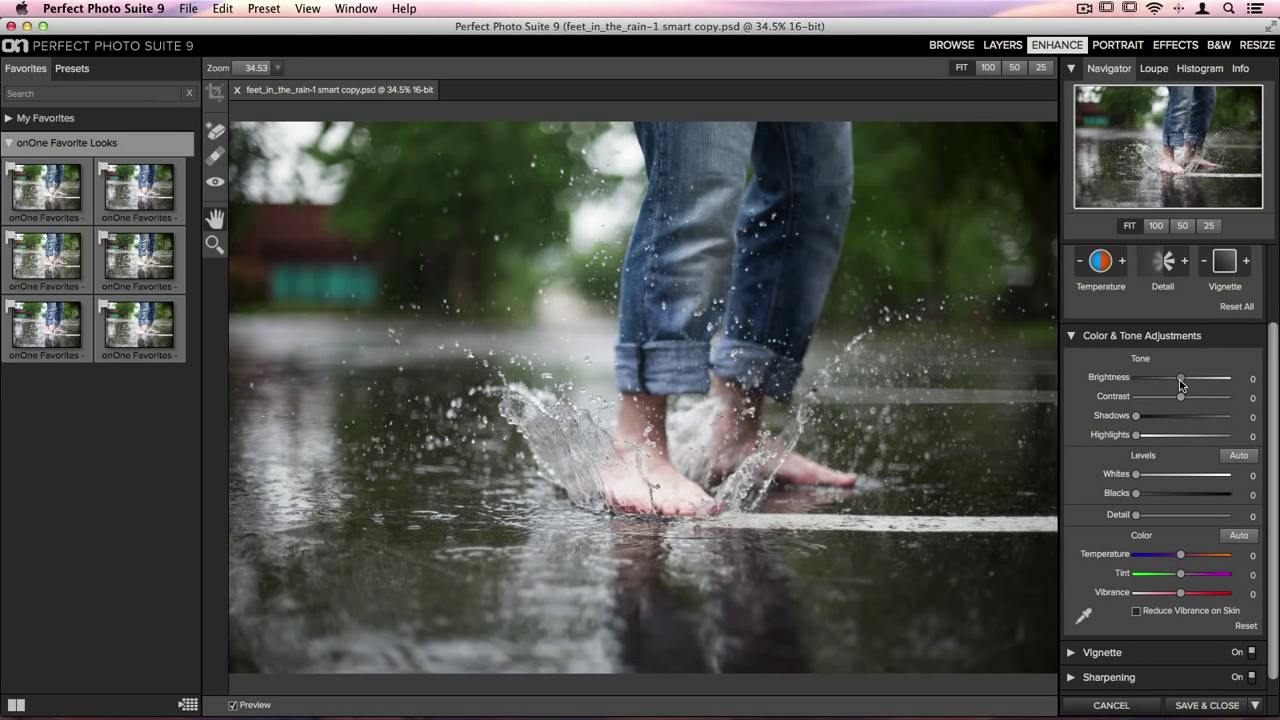
pyautogui.moveTo(1181, 377); pyautogui.dragTo(1189, 377)
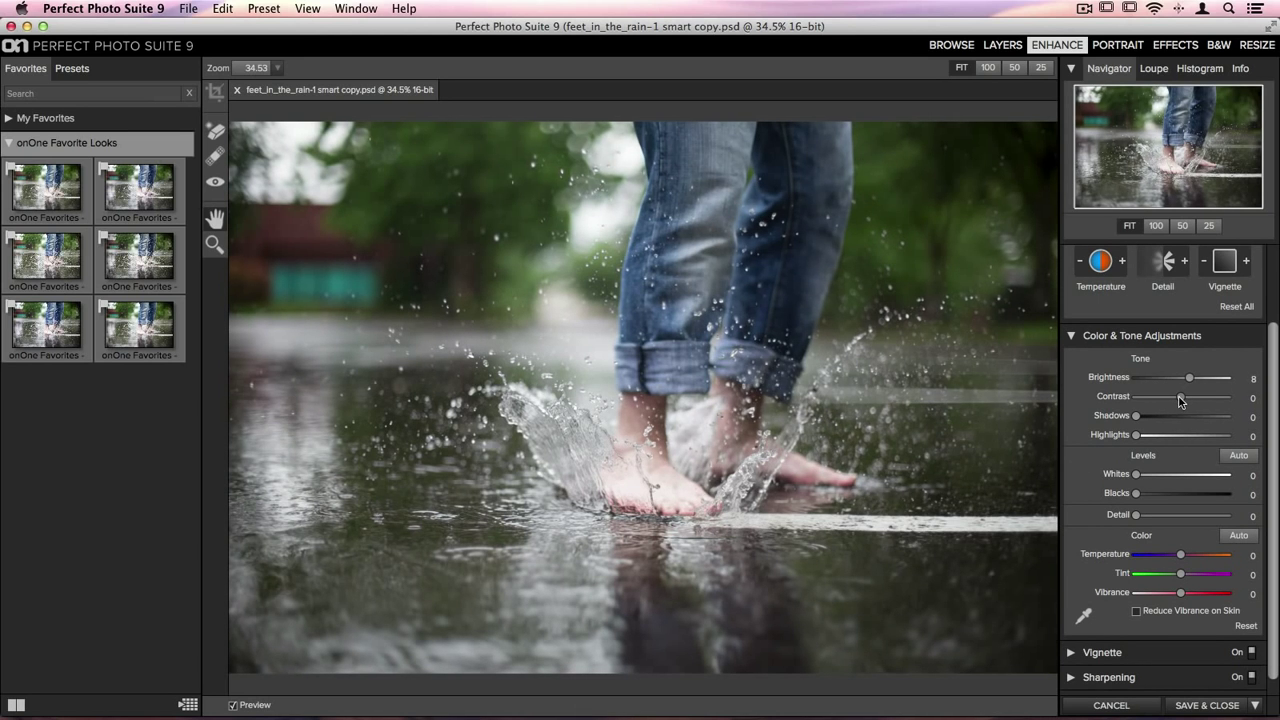
pyautogui.moveTo(1137, 396); pyautogui.dragTo(1197, 396)
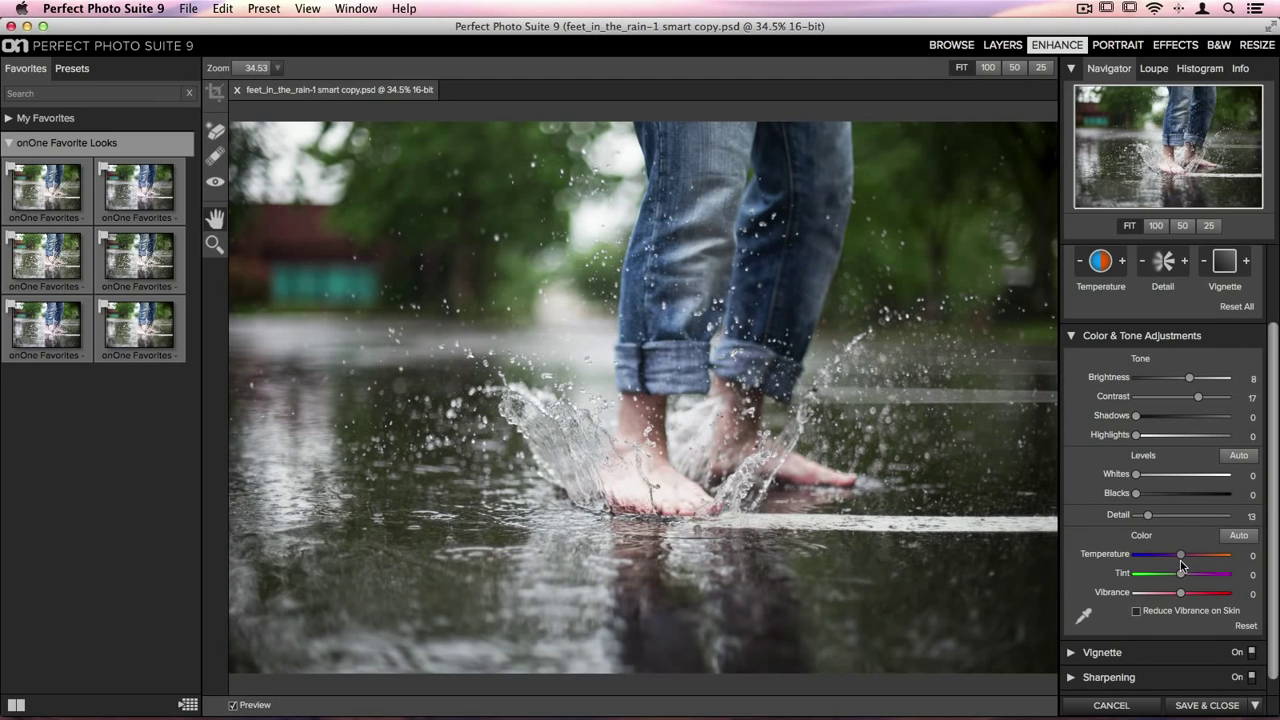
# - Cool the colour temperature to -15 and raise vibrance to 11
pyautogui.moveTo(1180, 555); pyautogui.dragTo(1178, 555)
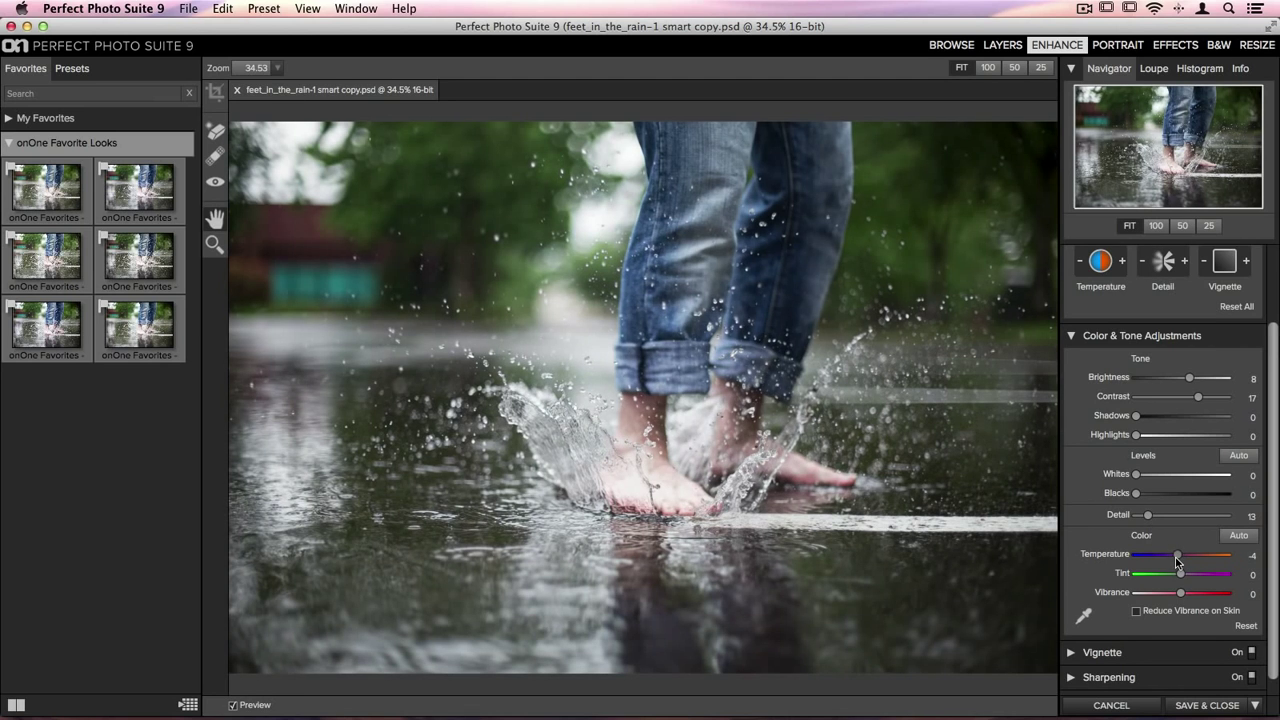
pyautogui.moveTo(1178, 554); pyautogui.dragTo(1168, 554)
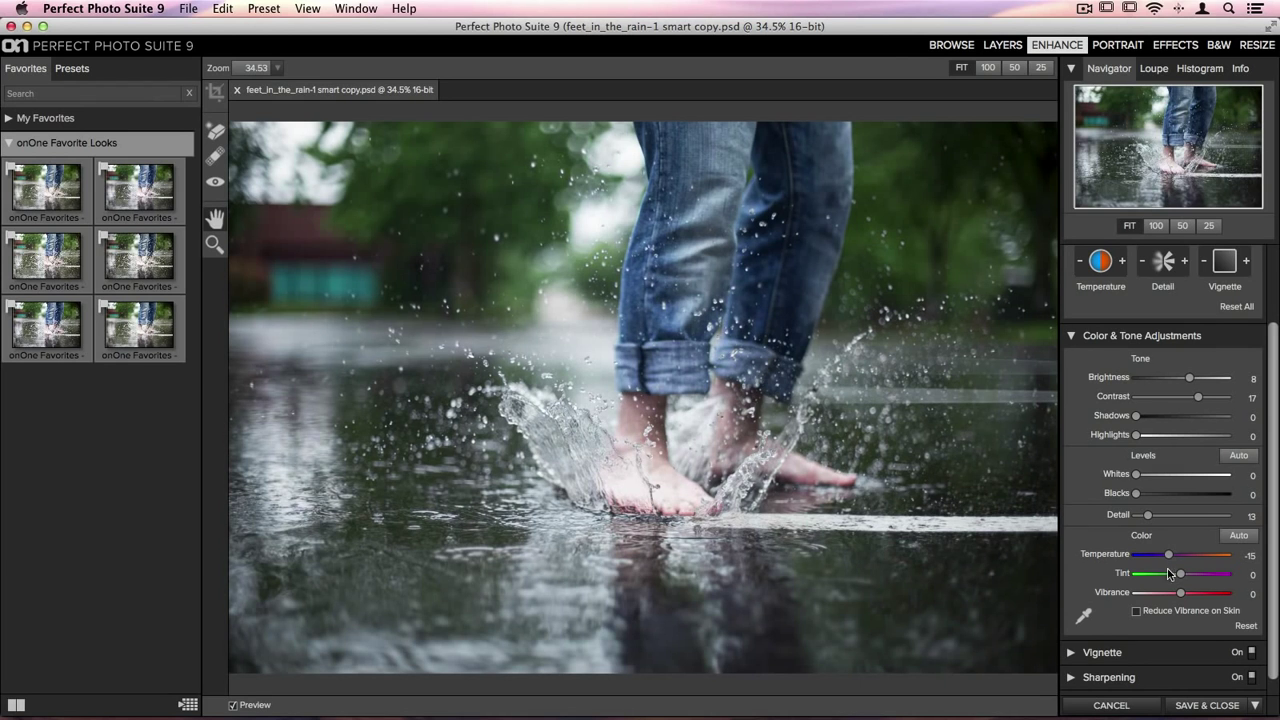
pyautogui.moveTo(1180, 592); pyautogui.dragTo(1192, 592)
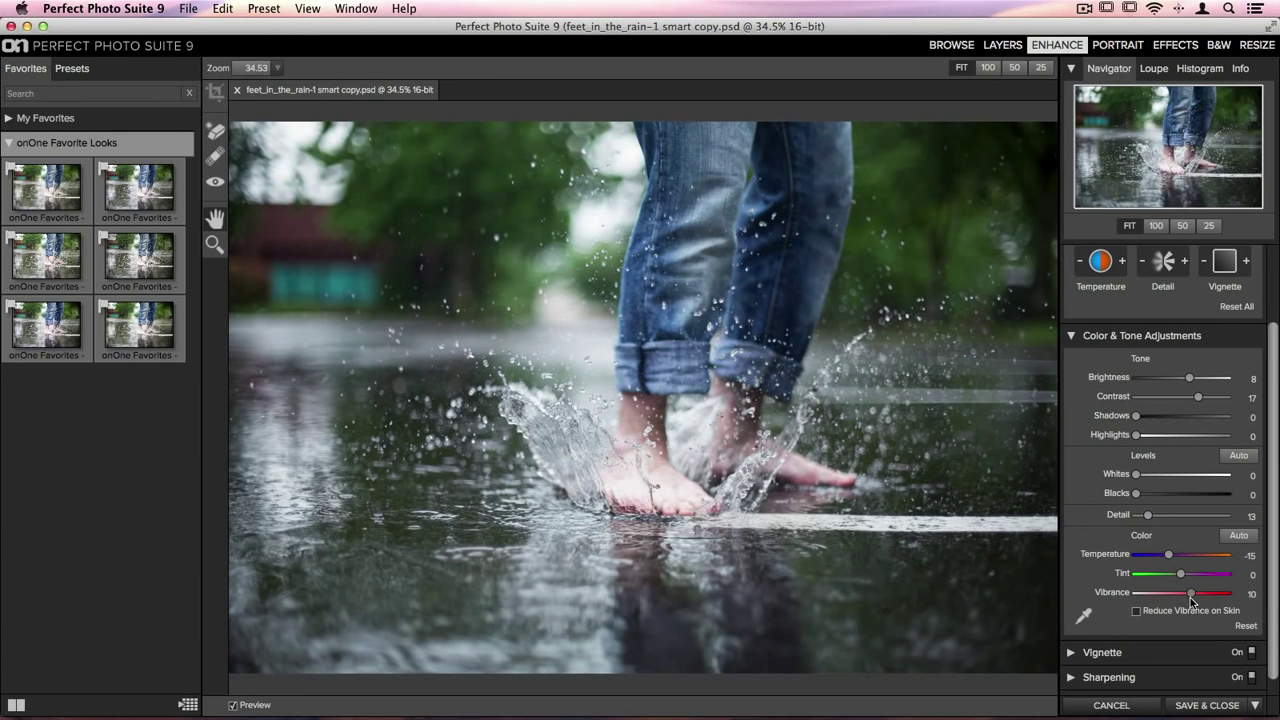
pyautogui.moveTo(1189, 593); pyautogui.dragTo(1191, 593)
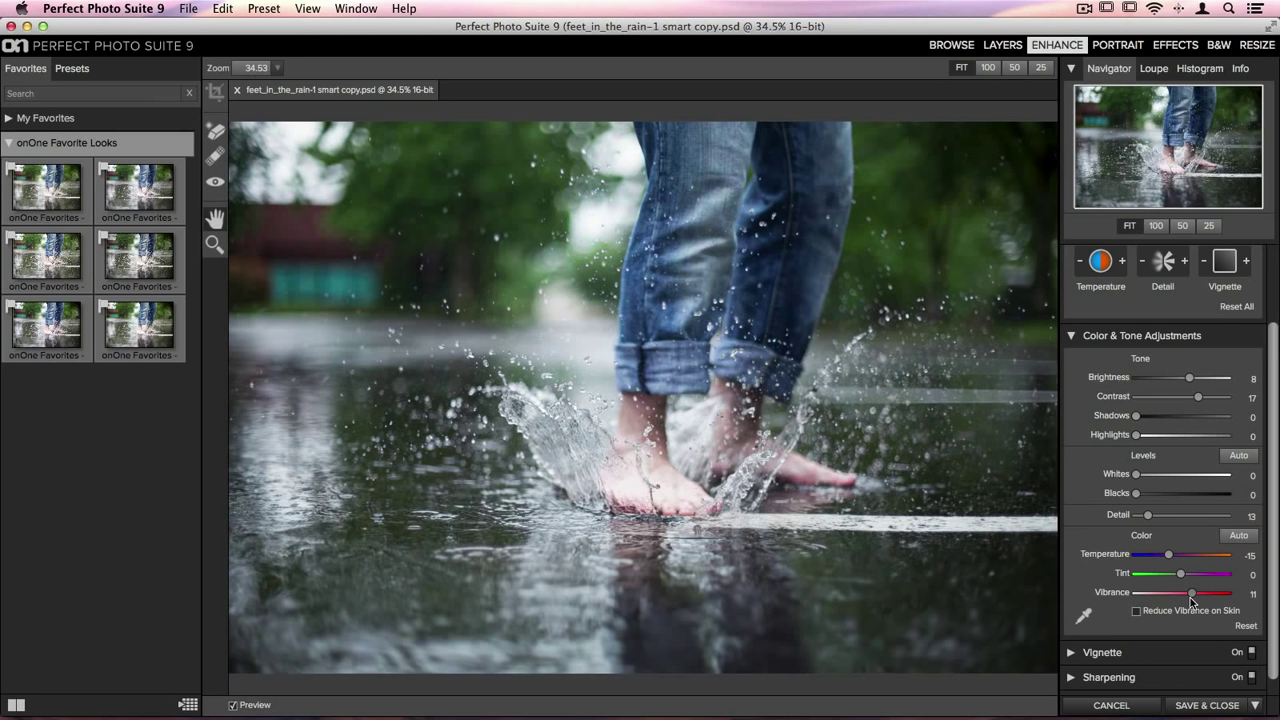
pyautogui.moveTo(557, 440)
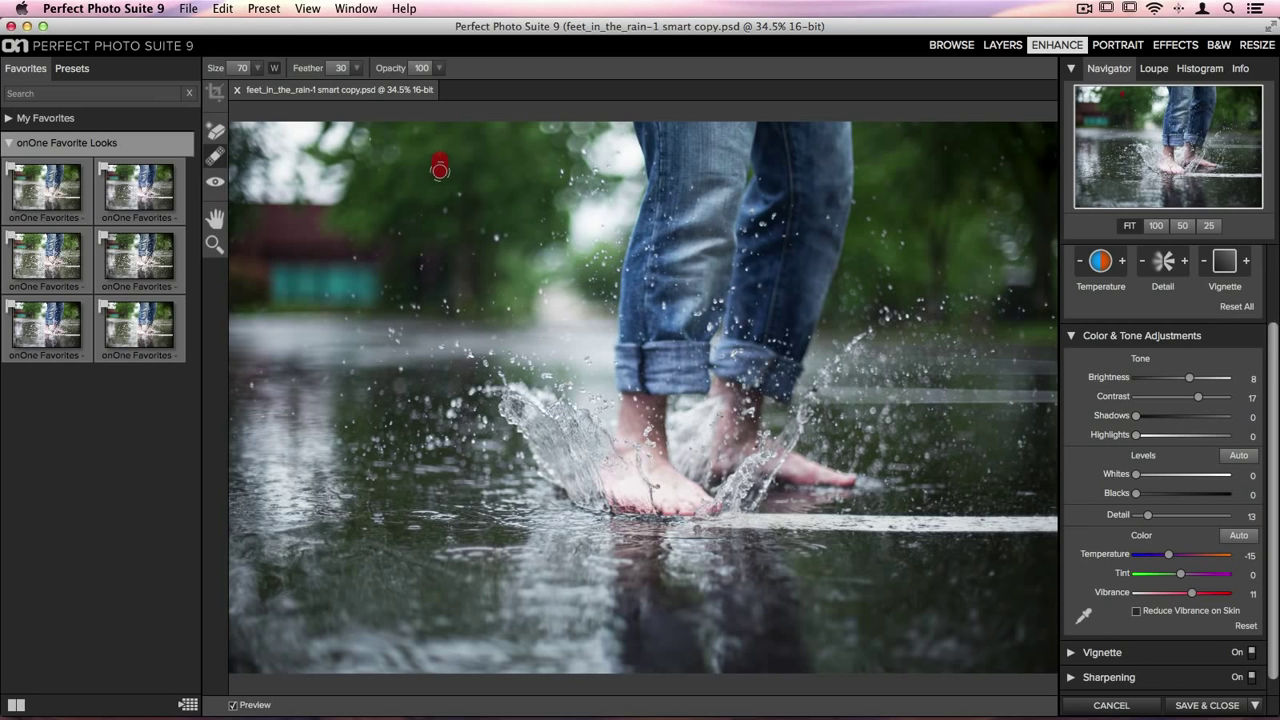
pyautogui.moveTo(508, 243)
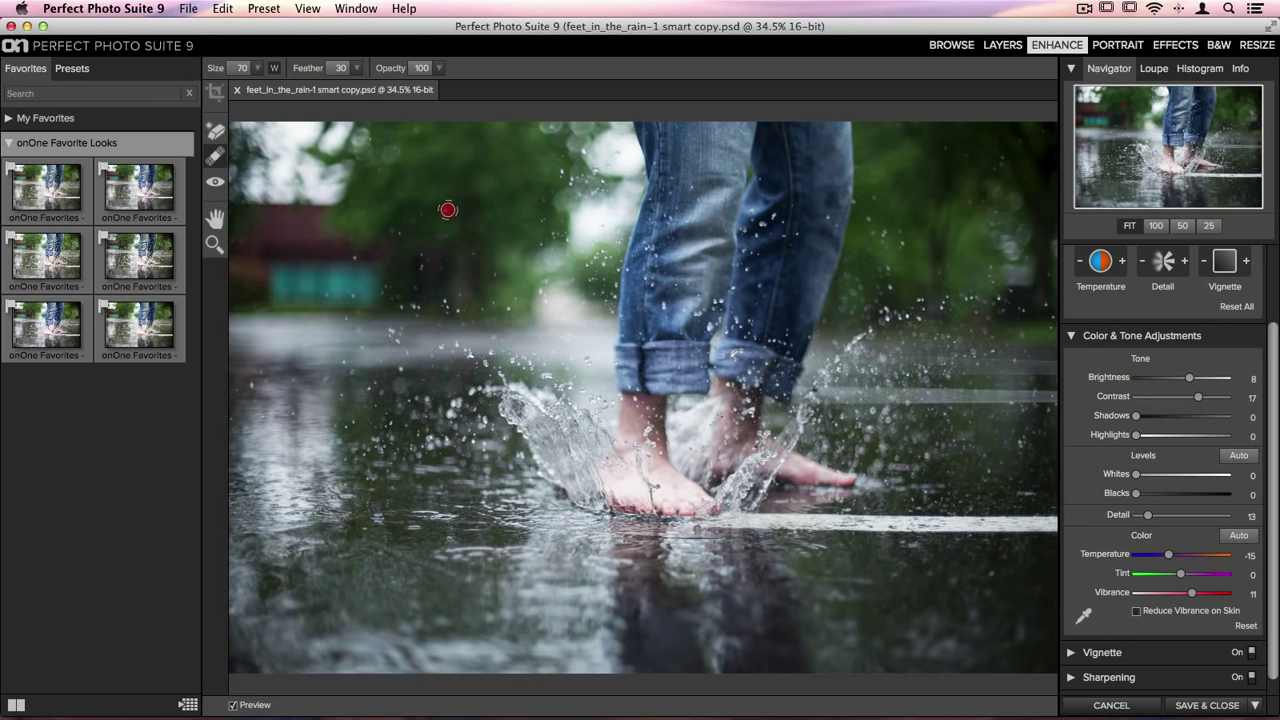
pyautogui.moveTo(407, 214)
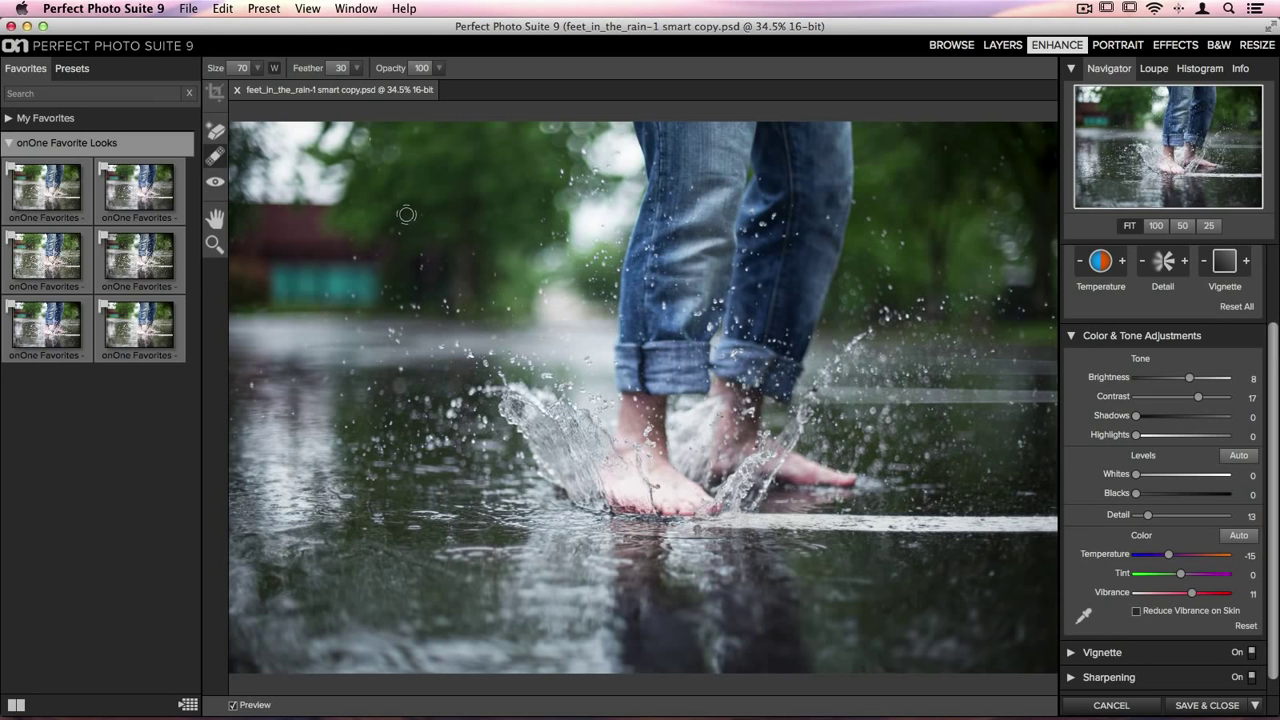
pyautogui.moveTo(398, 230)
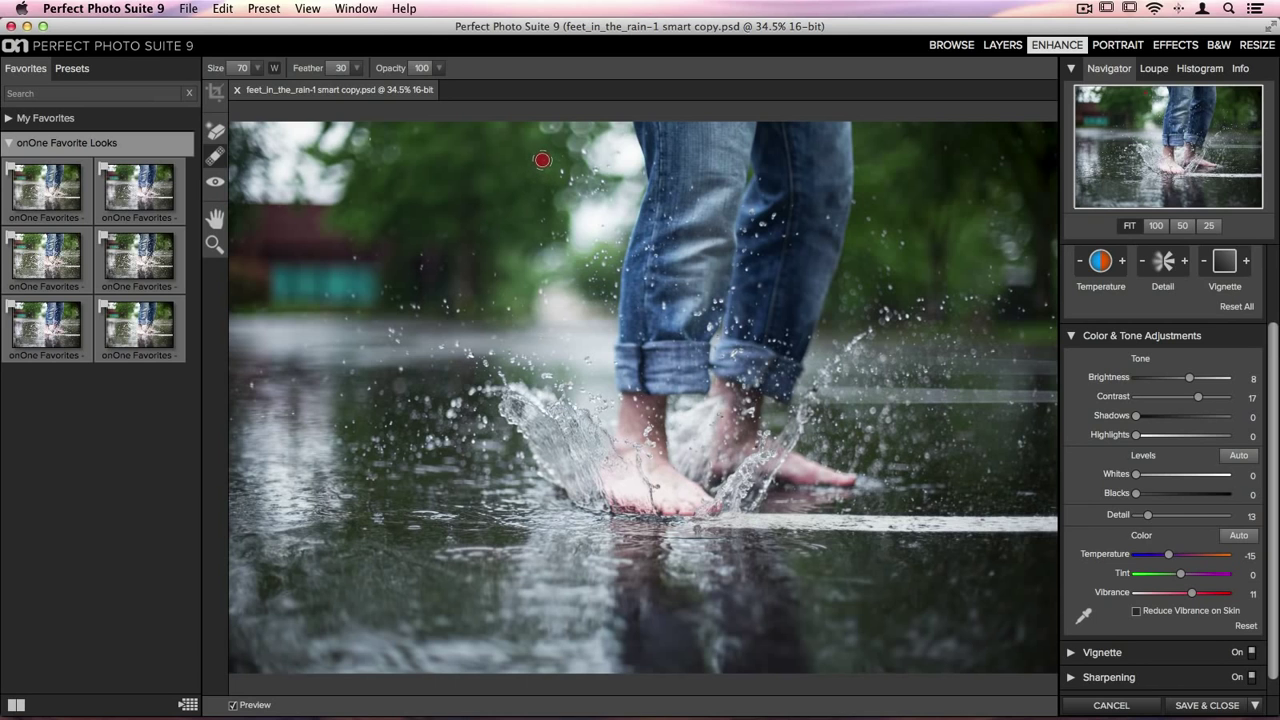
pyautogui.moveTo(559, 158)
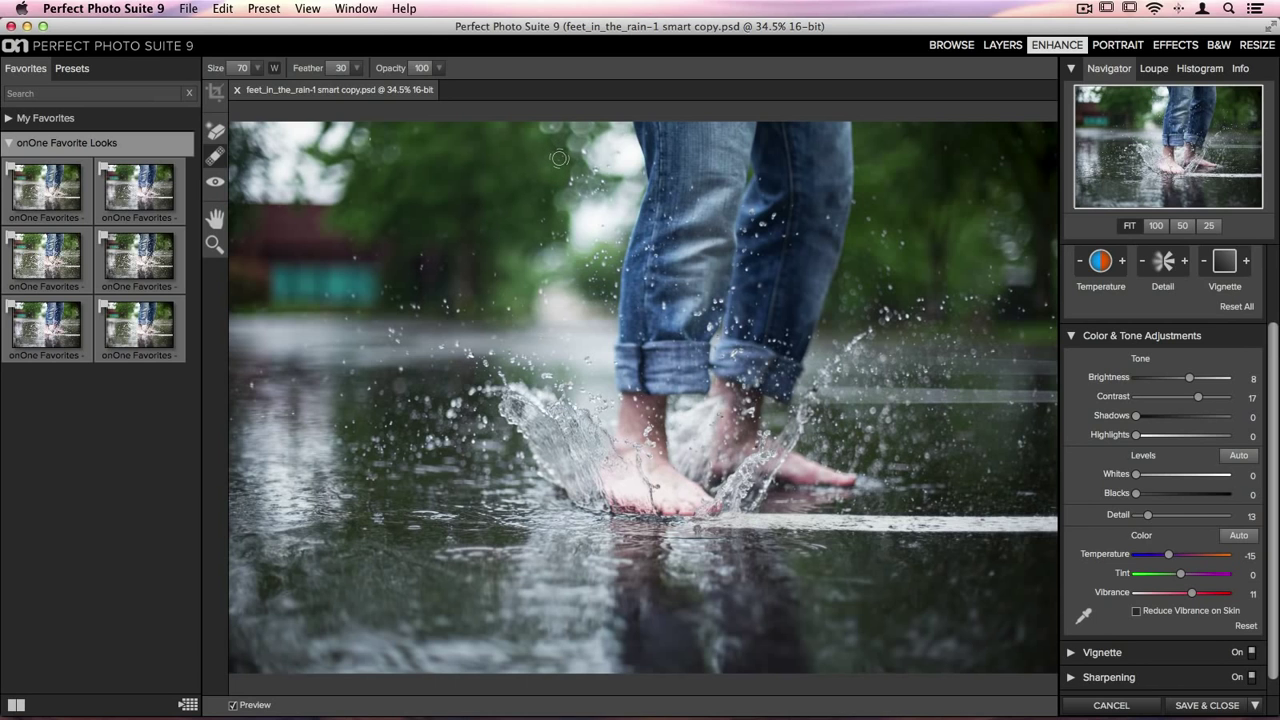
pyautogui.moveTo(668, 325)
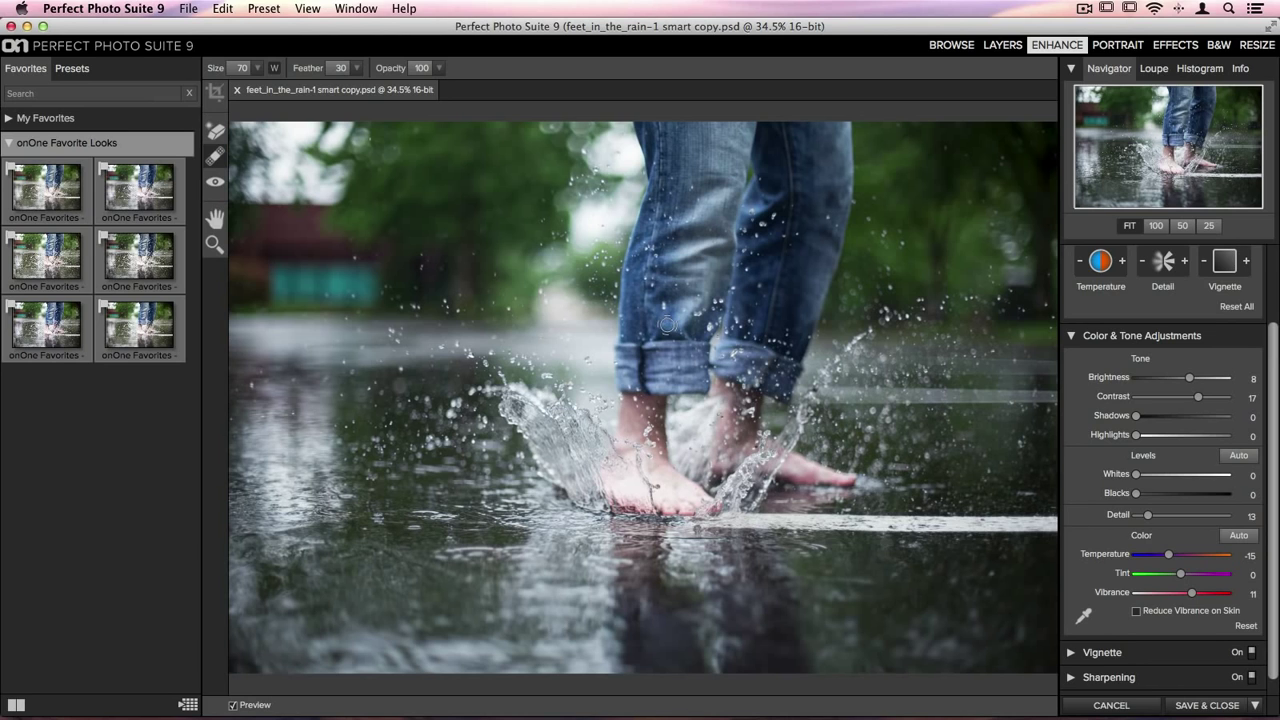
pyautogui.moveTo(970, 245)
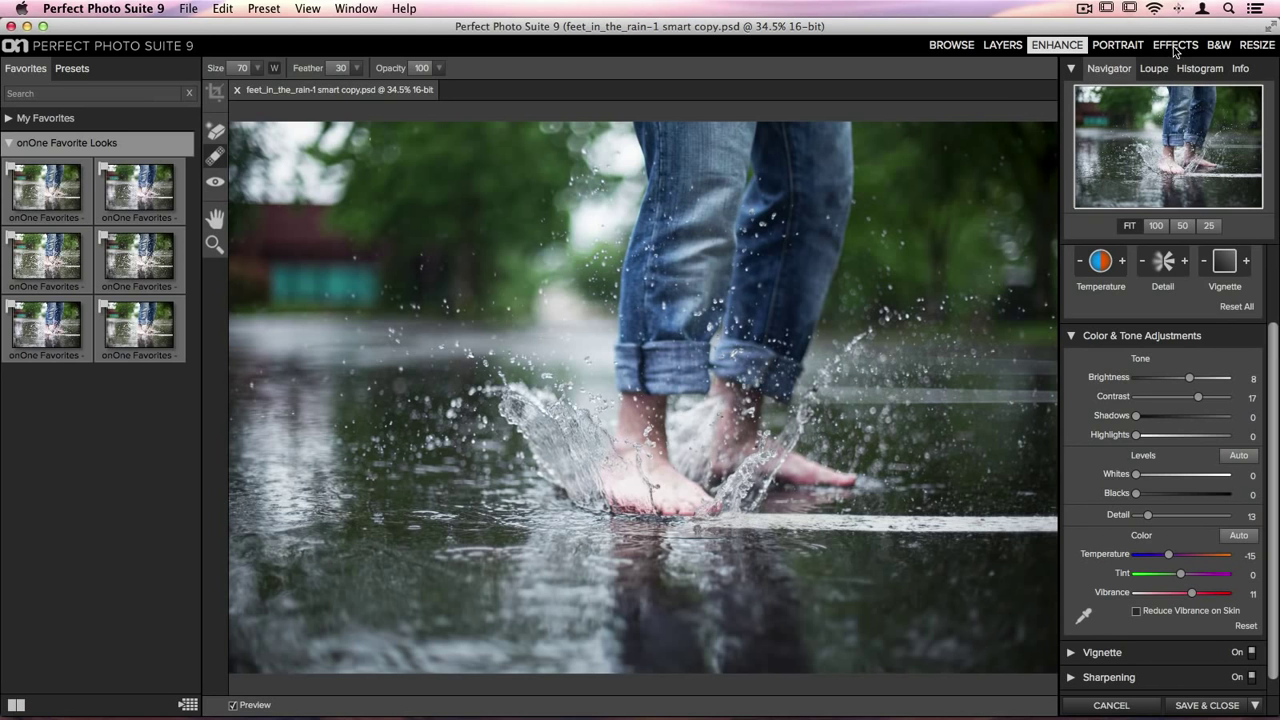
# - Move the photo into Effects and scroll the Favorites looks down to onOne Favorites - Dark Bleach
pyautogui.click(1175, 45)
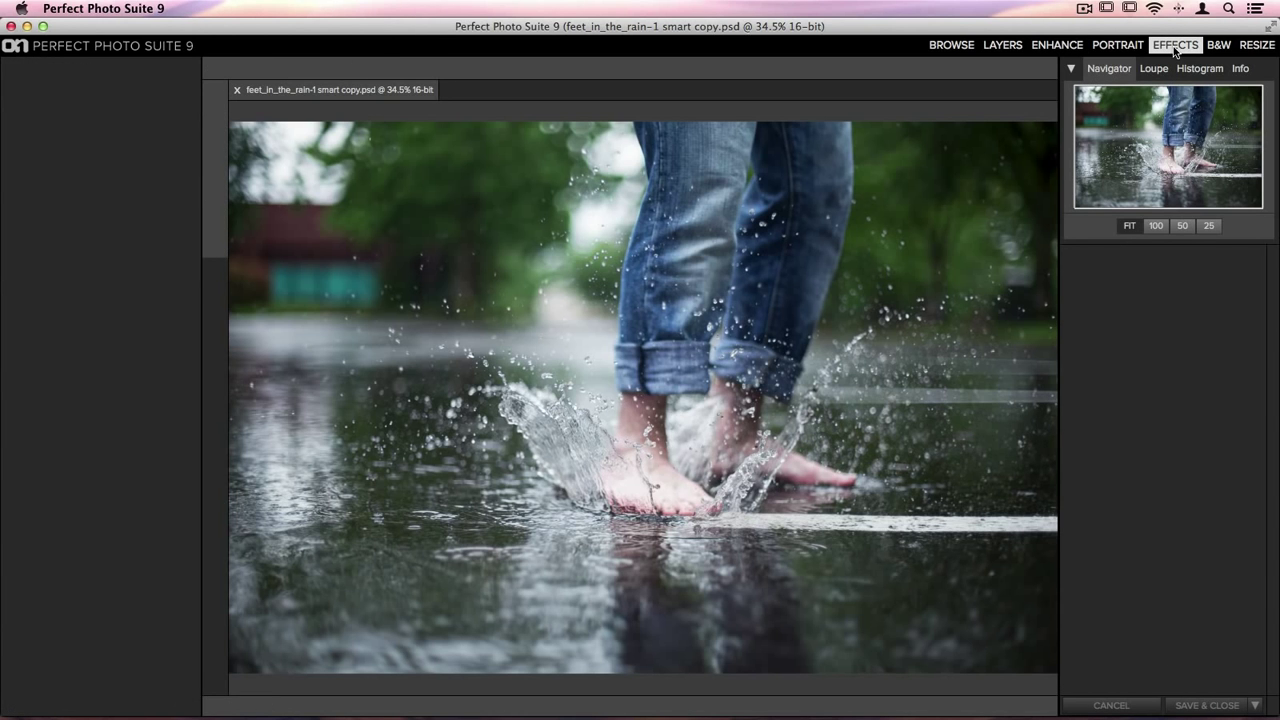
pyautogui.click(1175, 45)
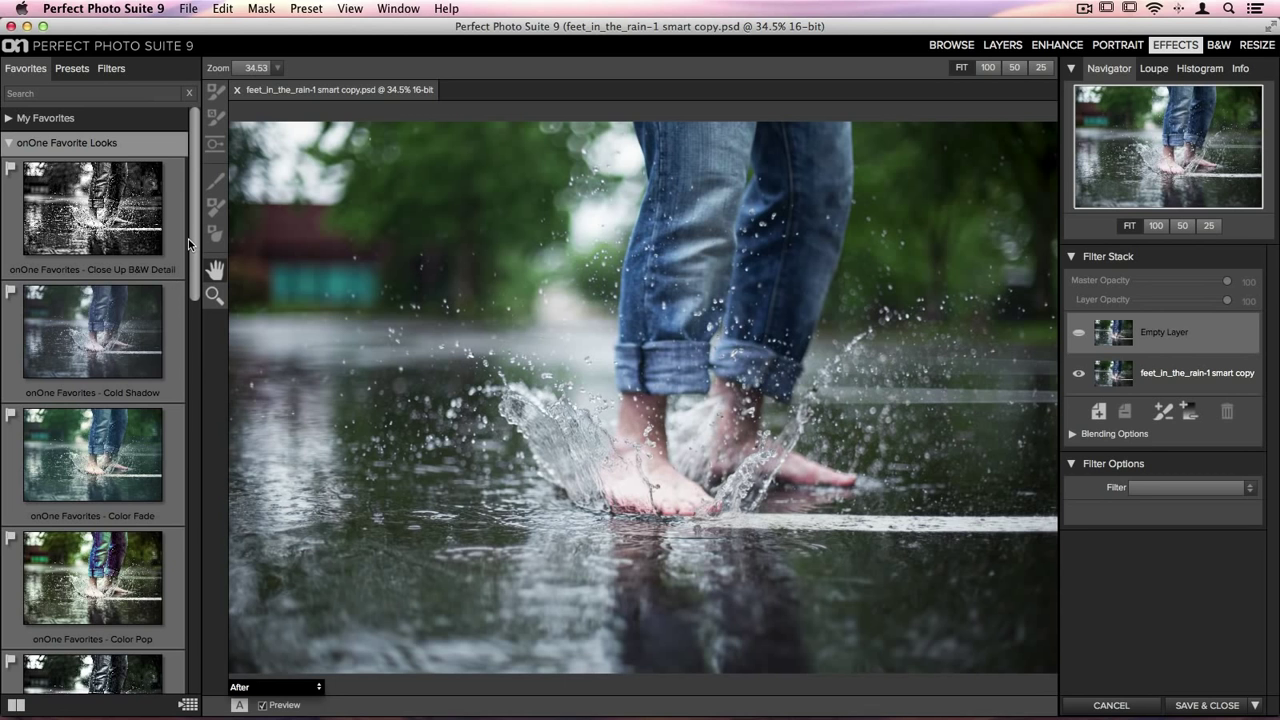
pyautogui.scroll(-3)
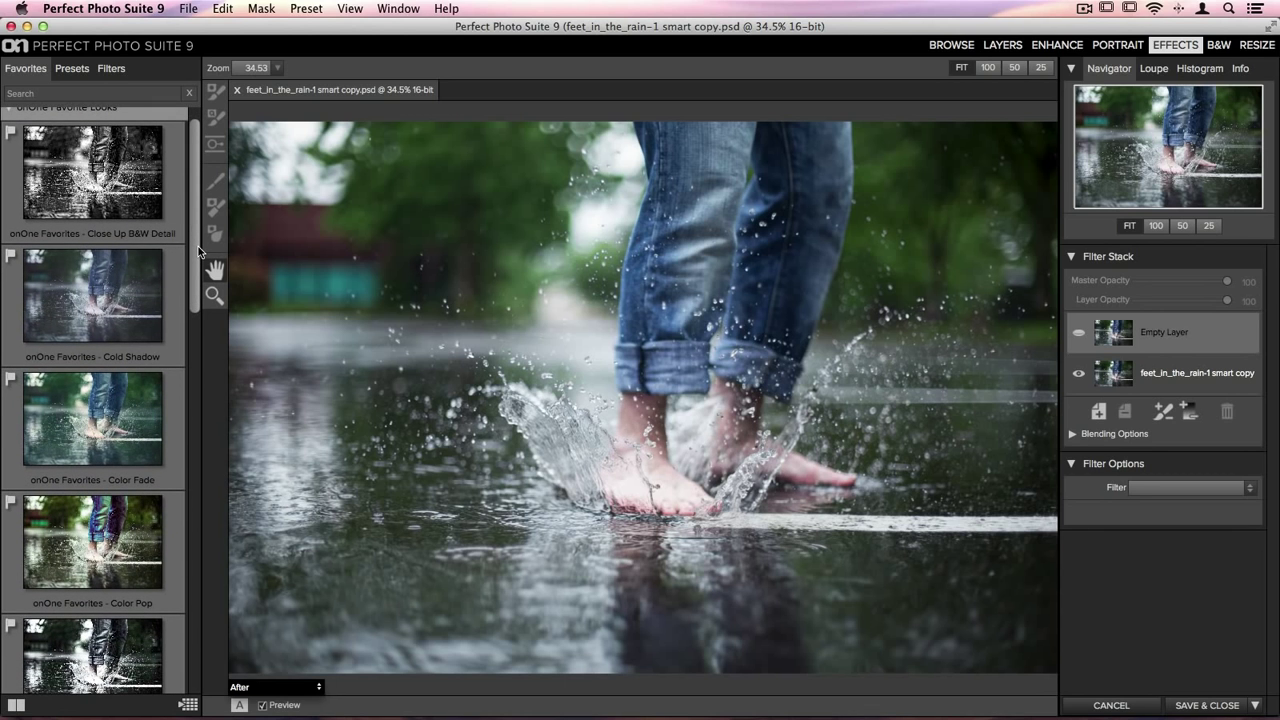
pyautogui.scroll(-3)
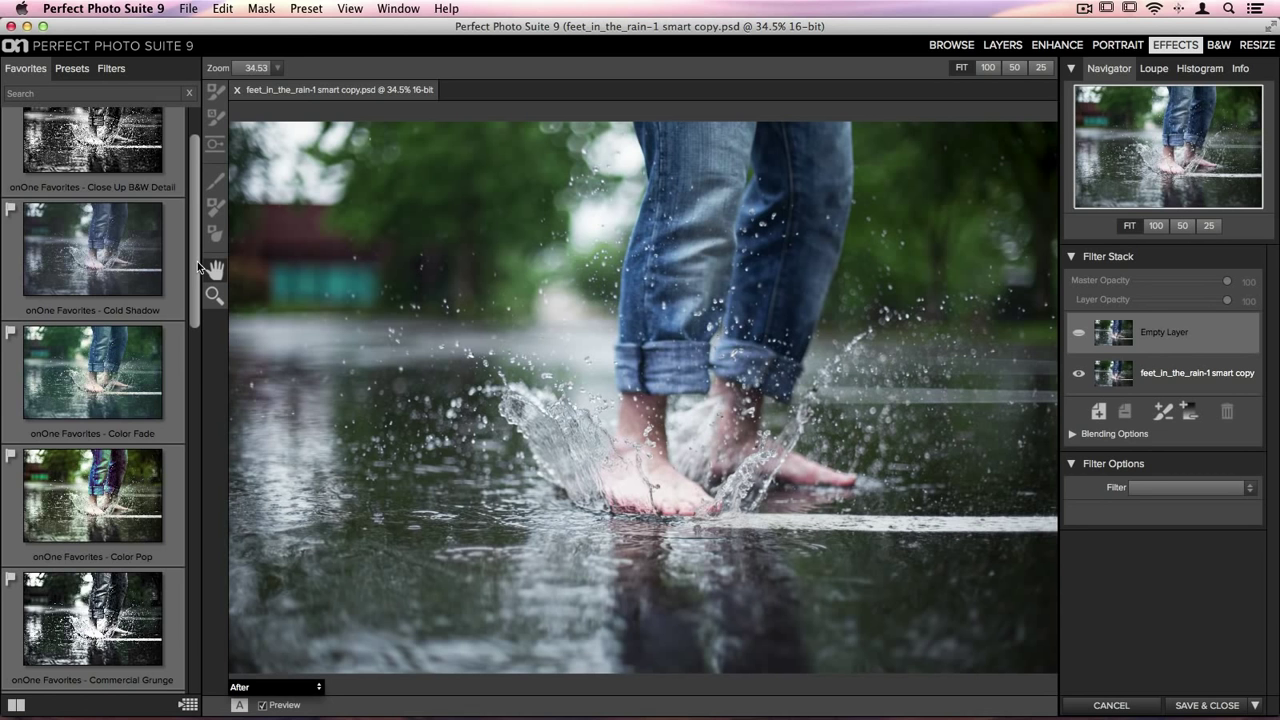
pyautogui.scroll(-3)
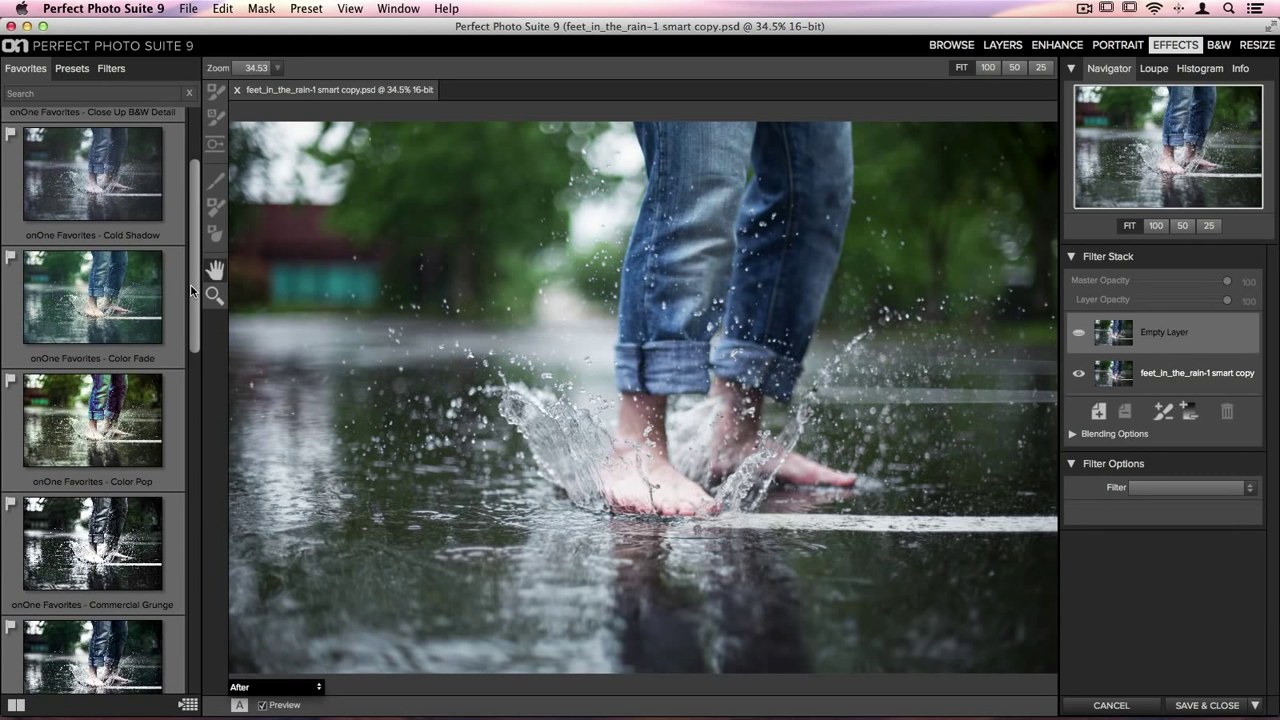
pyautogui.scroll(-3)
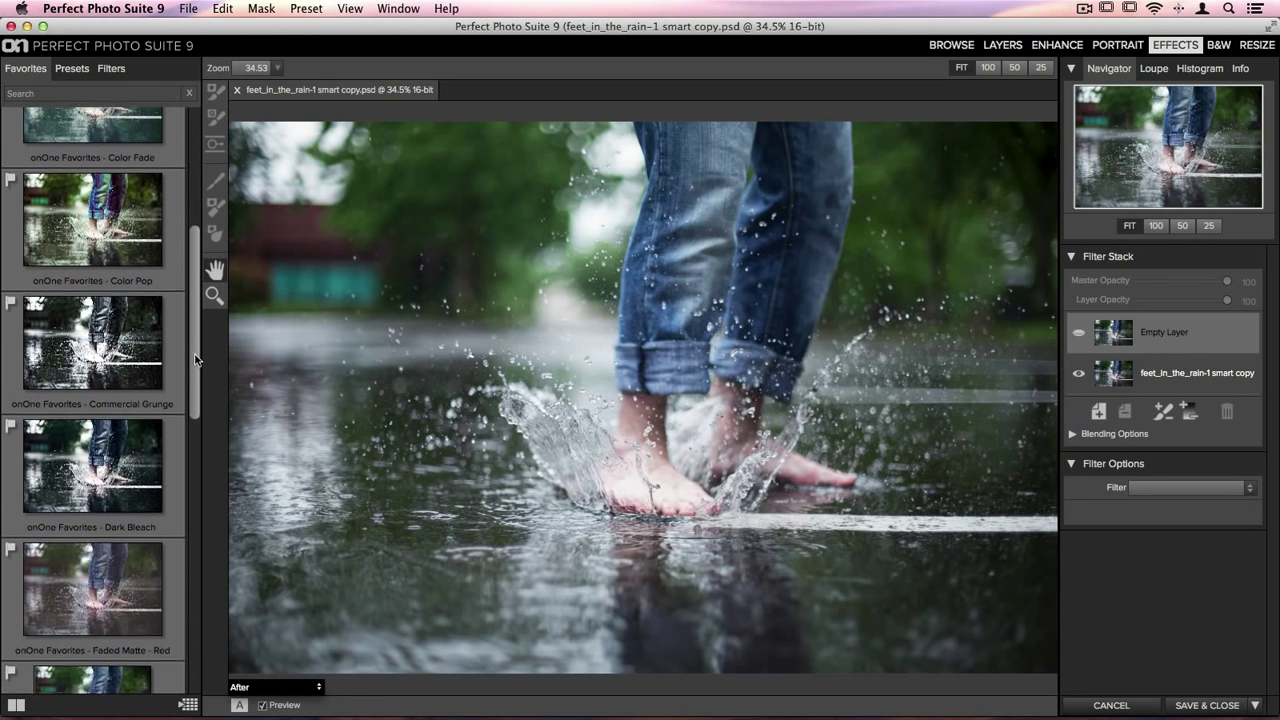
pyautogui.scroll(-3)
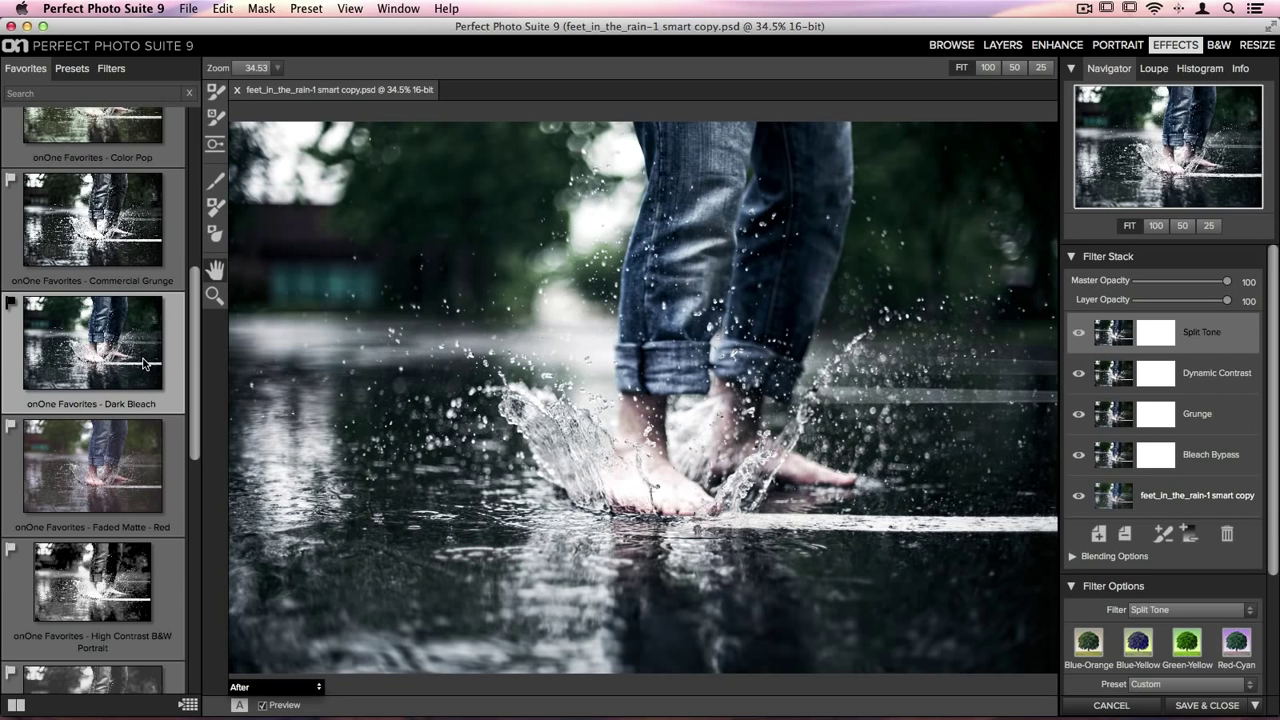
pyautogui.moveTo(655, 405)
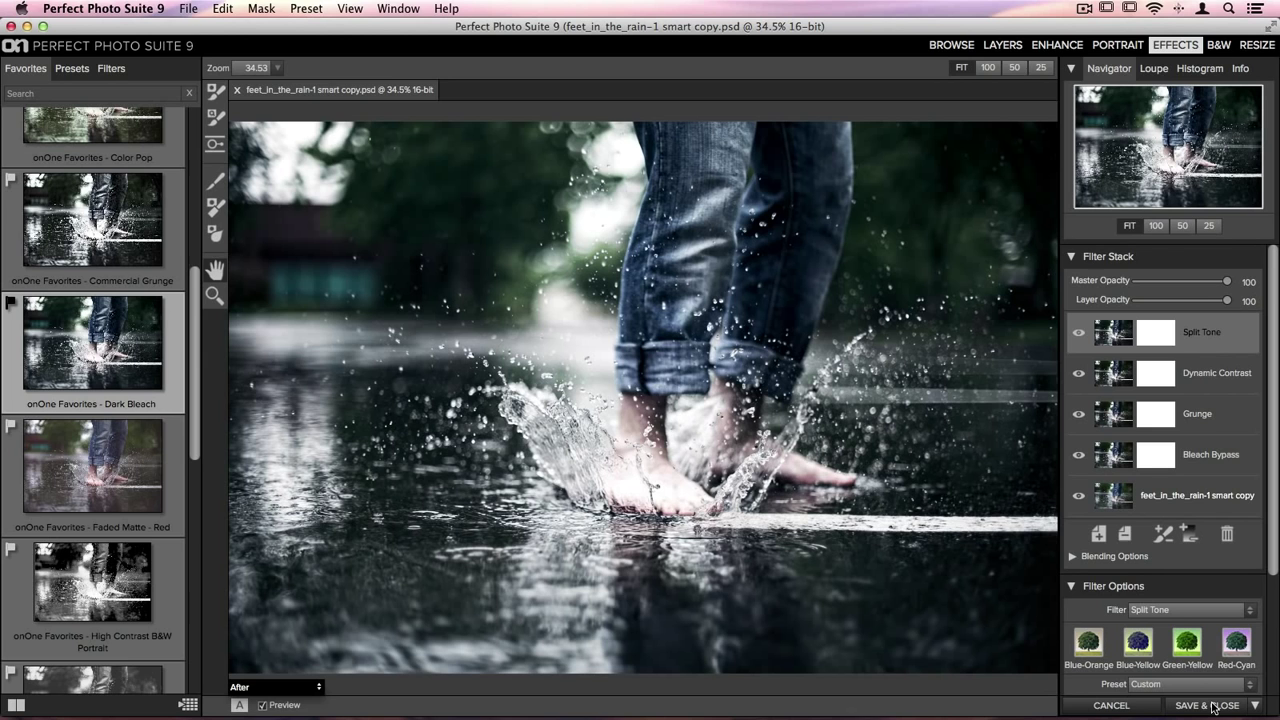
# - Save & Close the Dark Bleach edit, returning to Browse with the Smart Photo History listed
pyautogui.click(1205, 705)
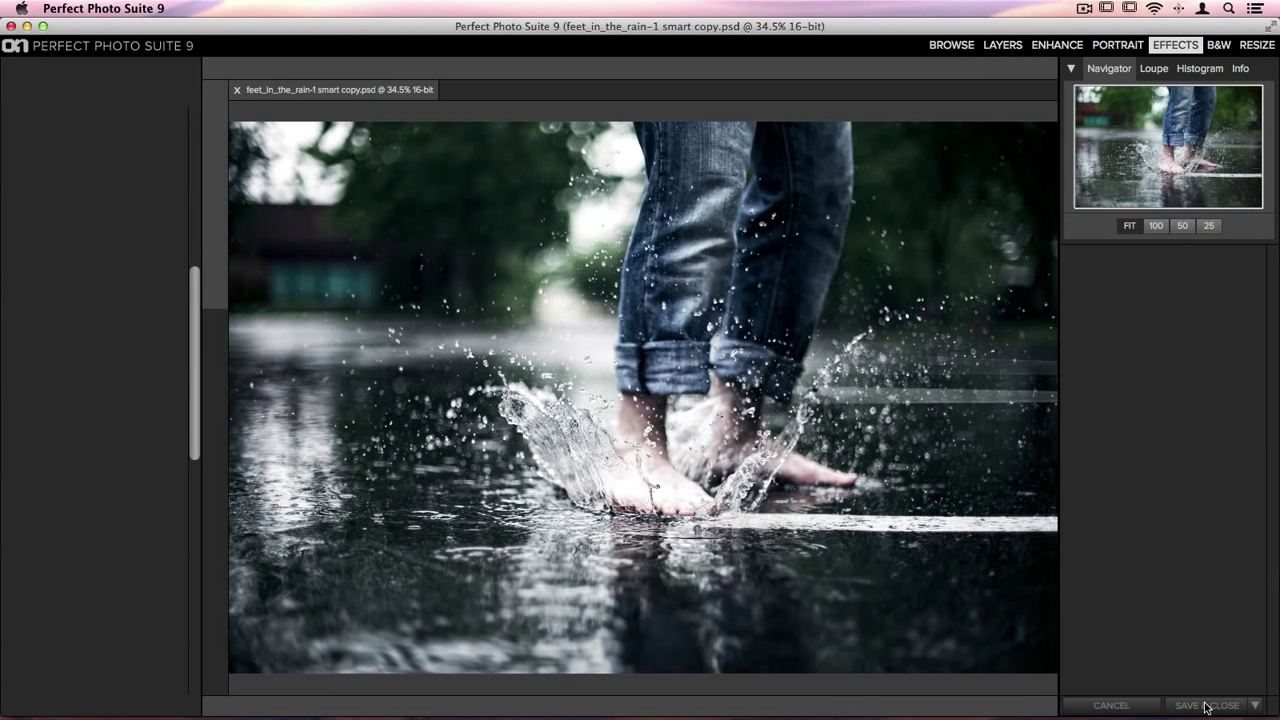
pyautogui.click(1207, 705)
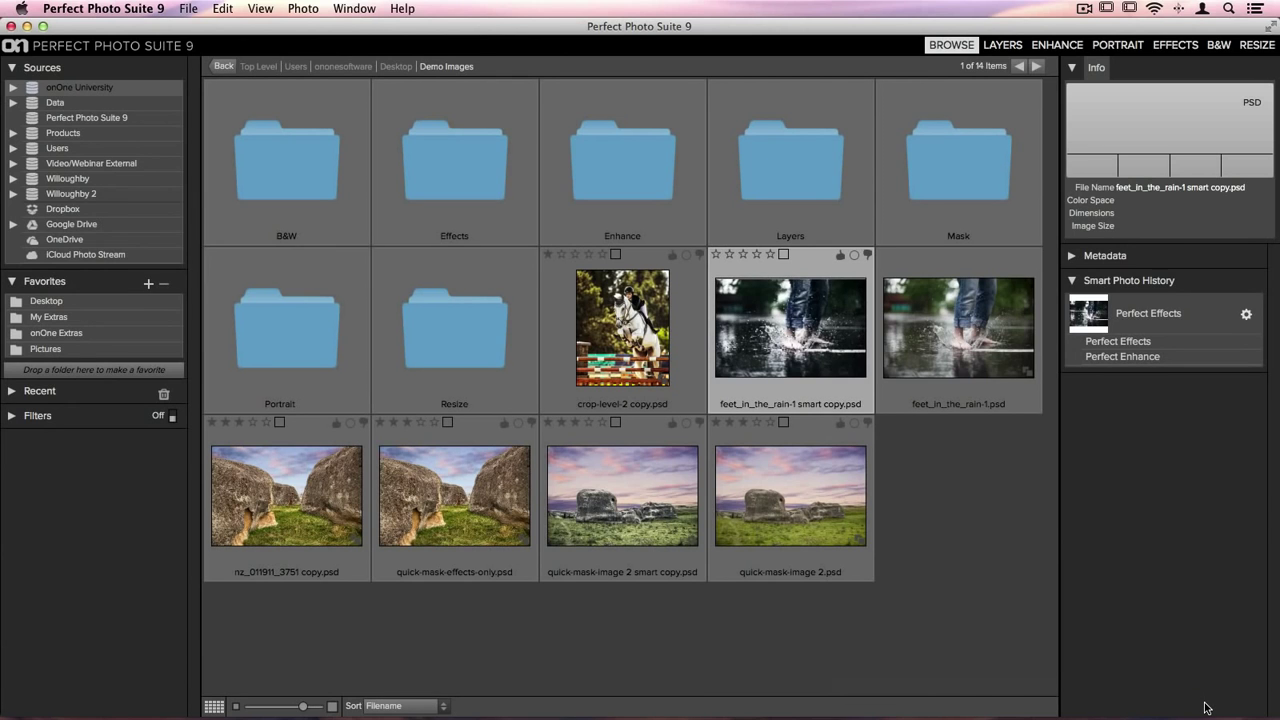
pyautogui.moveTo(1142, 420)
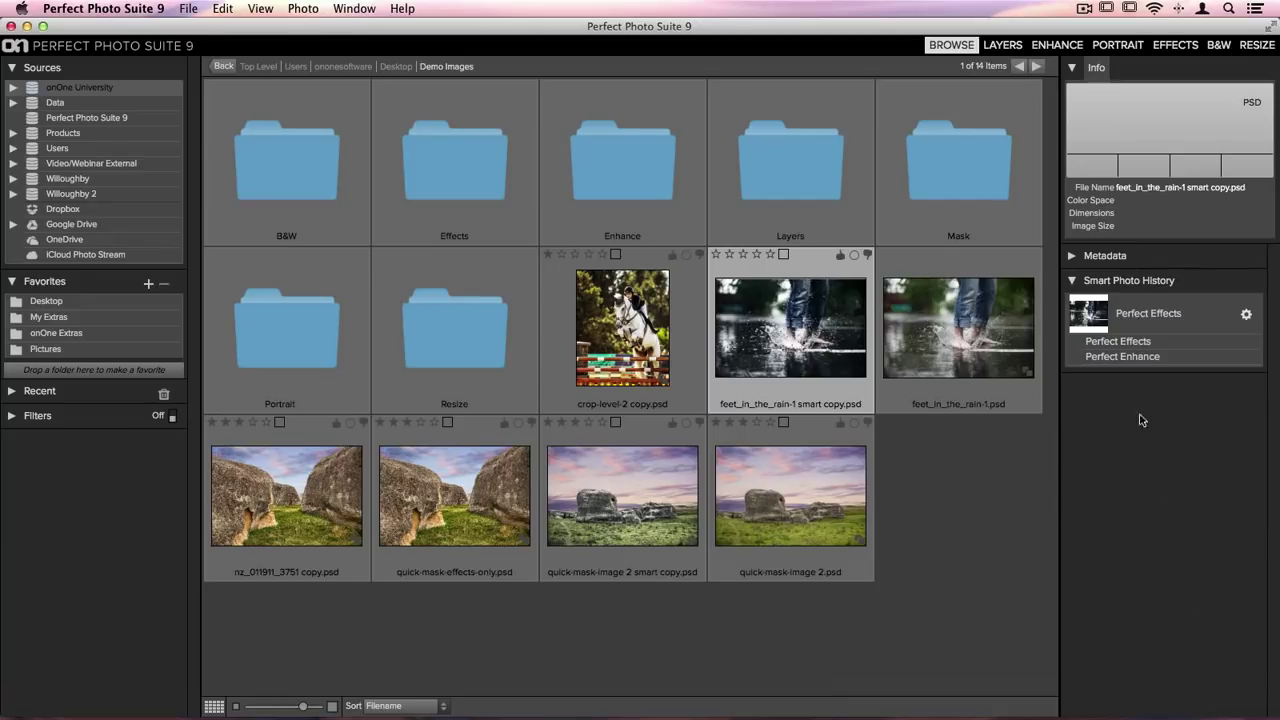
pyautogui.moveTo(1122, 393)
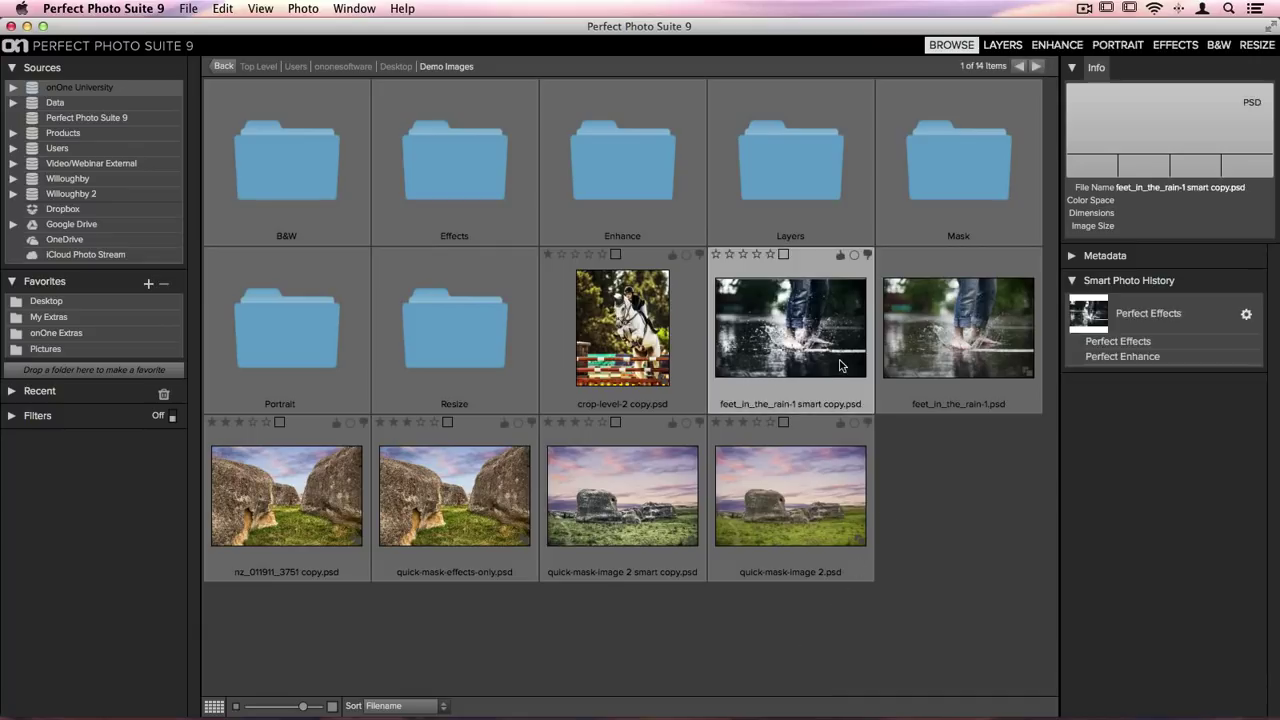
pyautogui.moveTo(1180, 389)
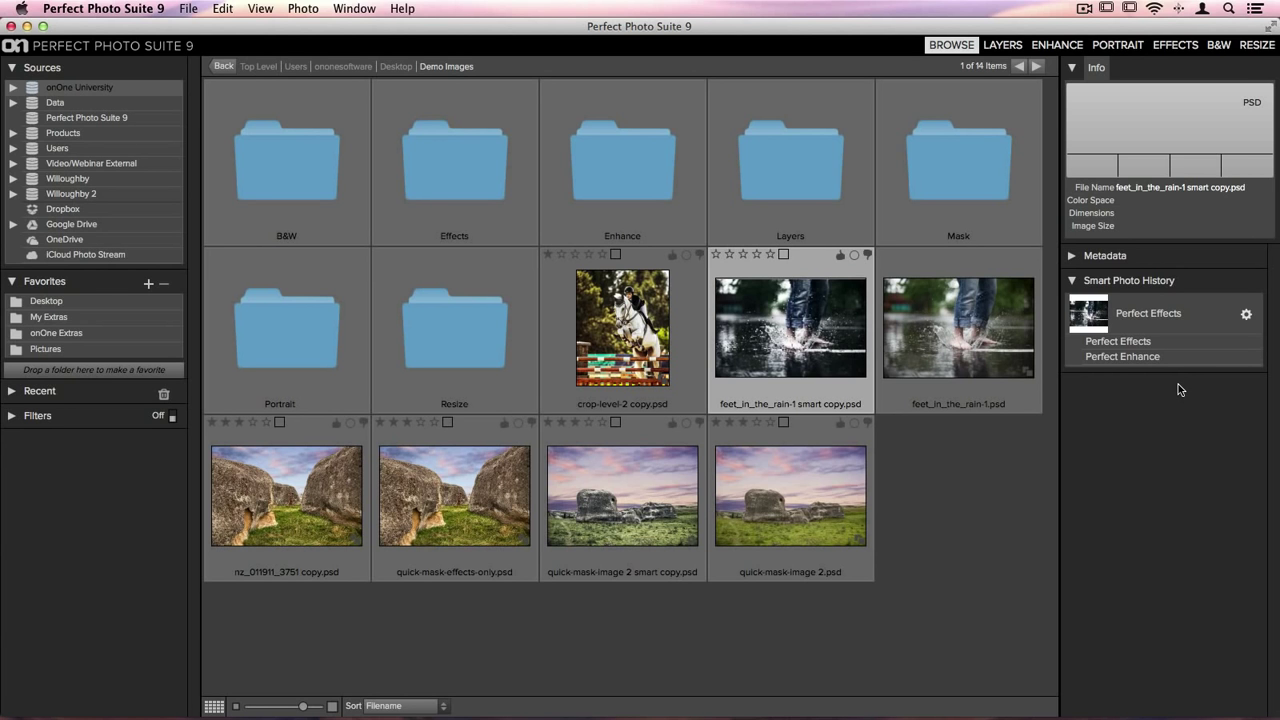
pyautogui.moveTo(1118, 345)
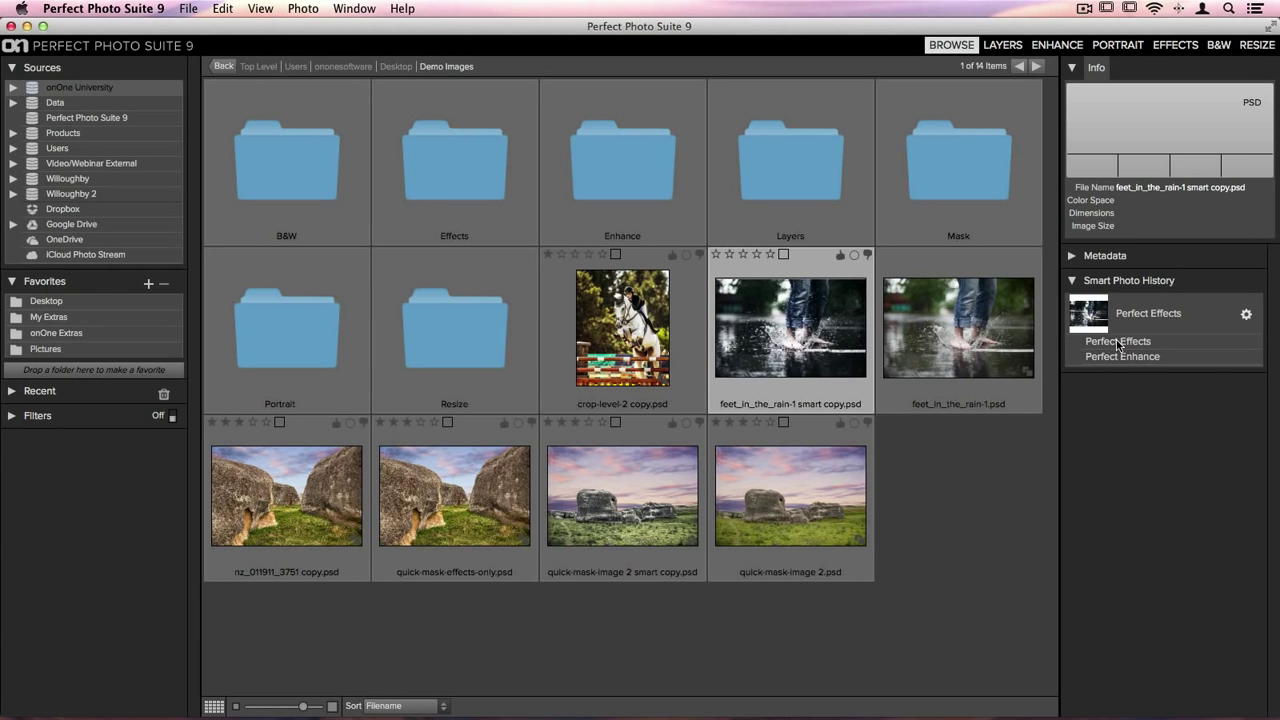
# - Reopen the Perfect Effects history entry so the Dark Bleach filter stack returns editable
pyautogui.doubleClick(790, 327)
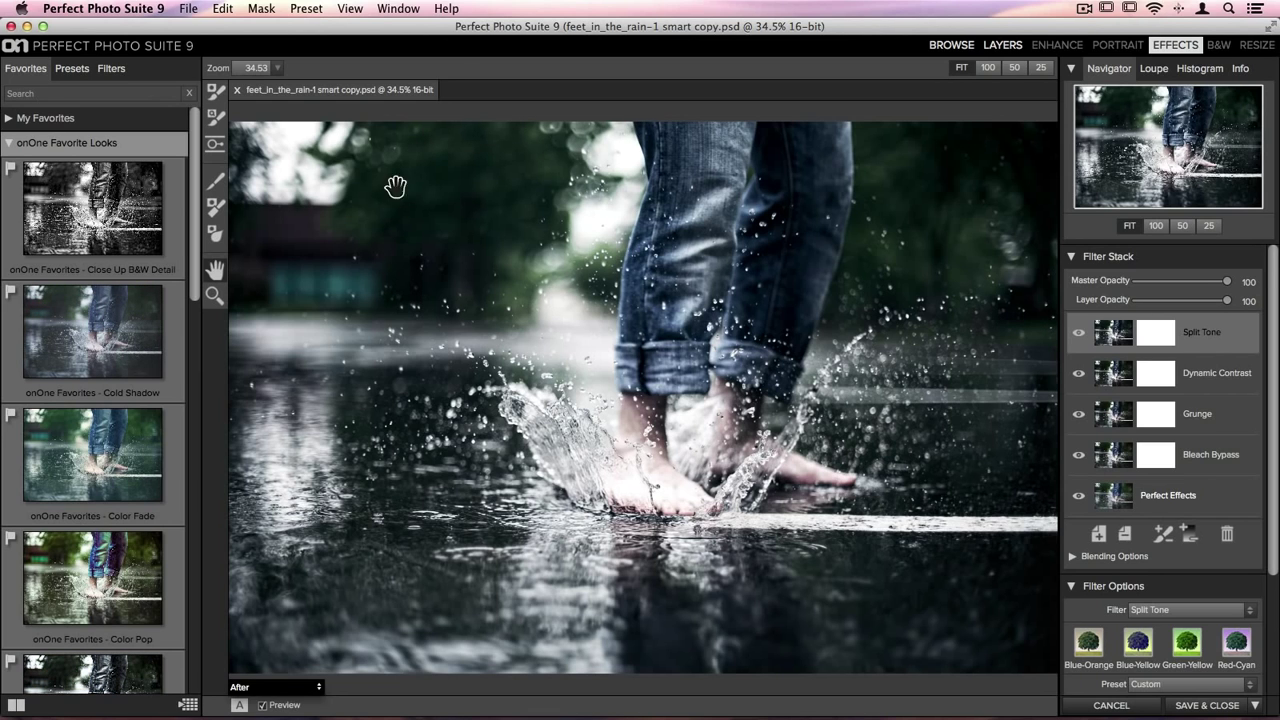
pyautogui.moveTo(463, 291)
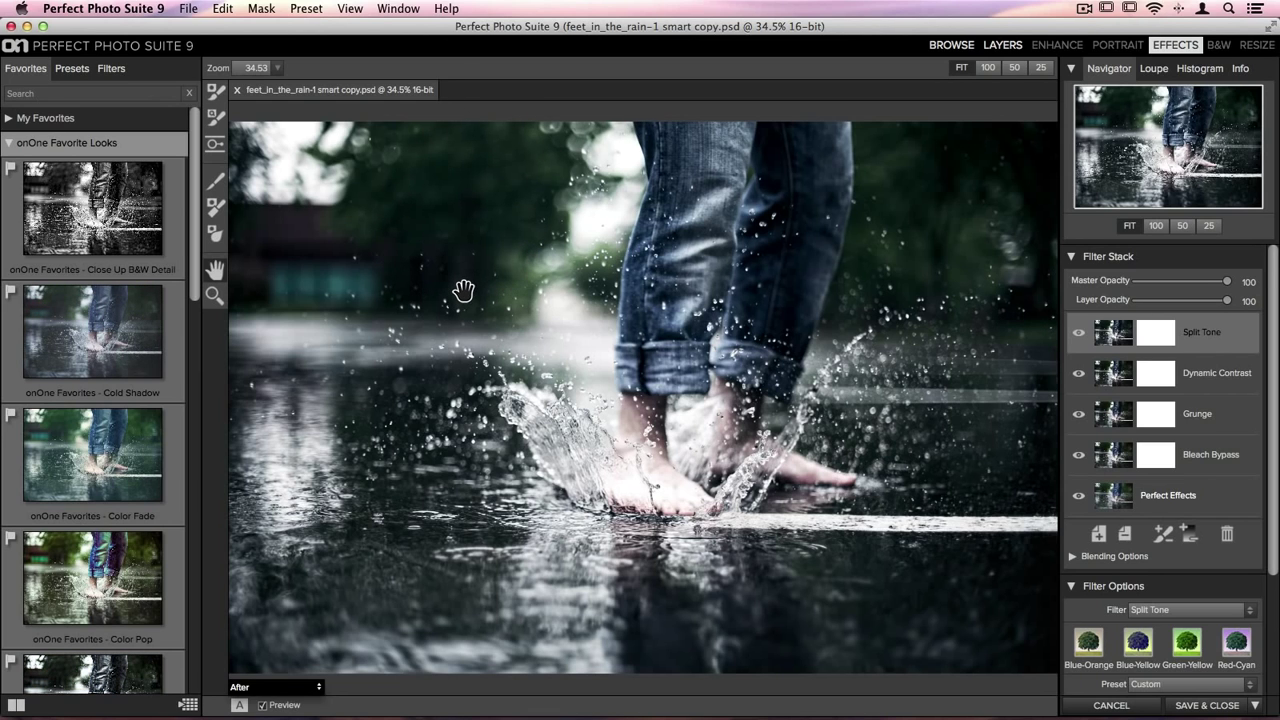
pyautogui.moveTo(986, 454)
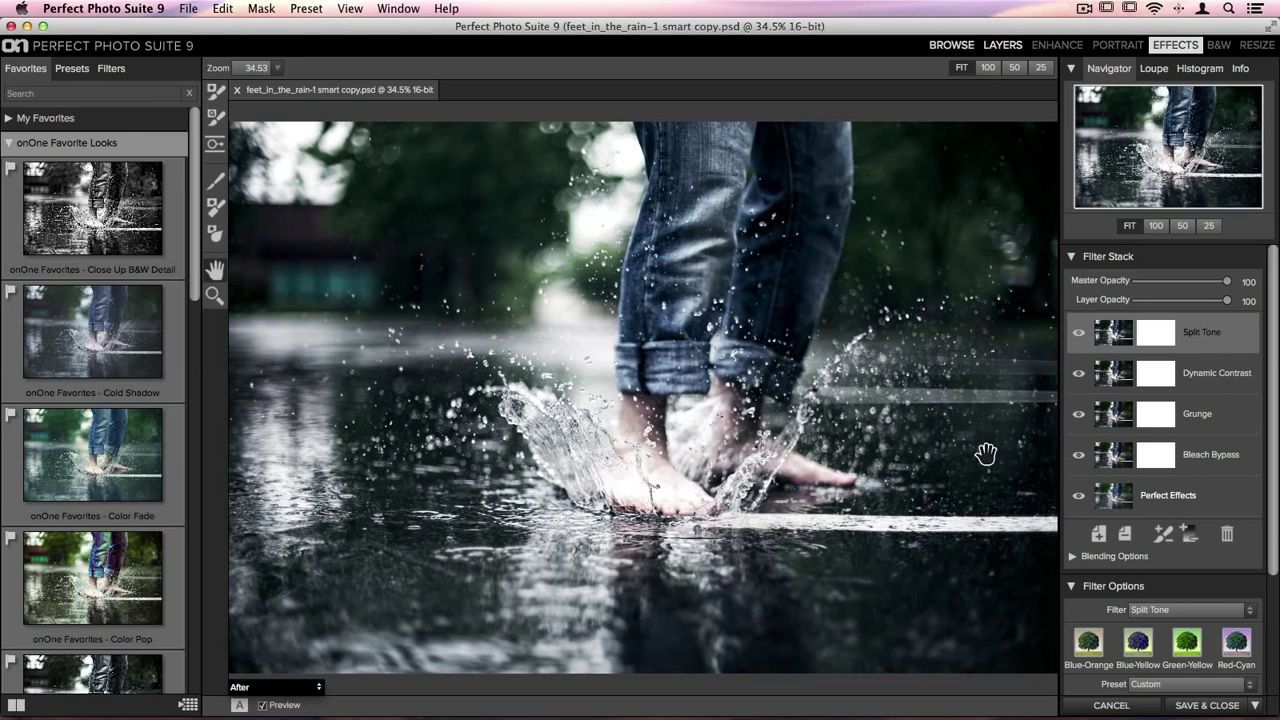
pyautogui.moveTo(1120, 497)
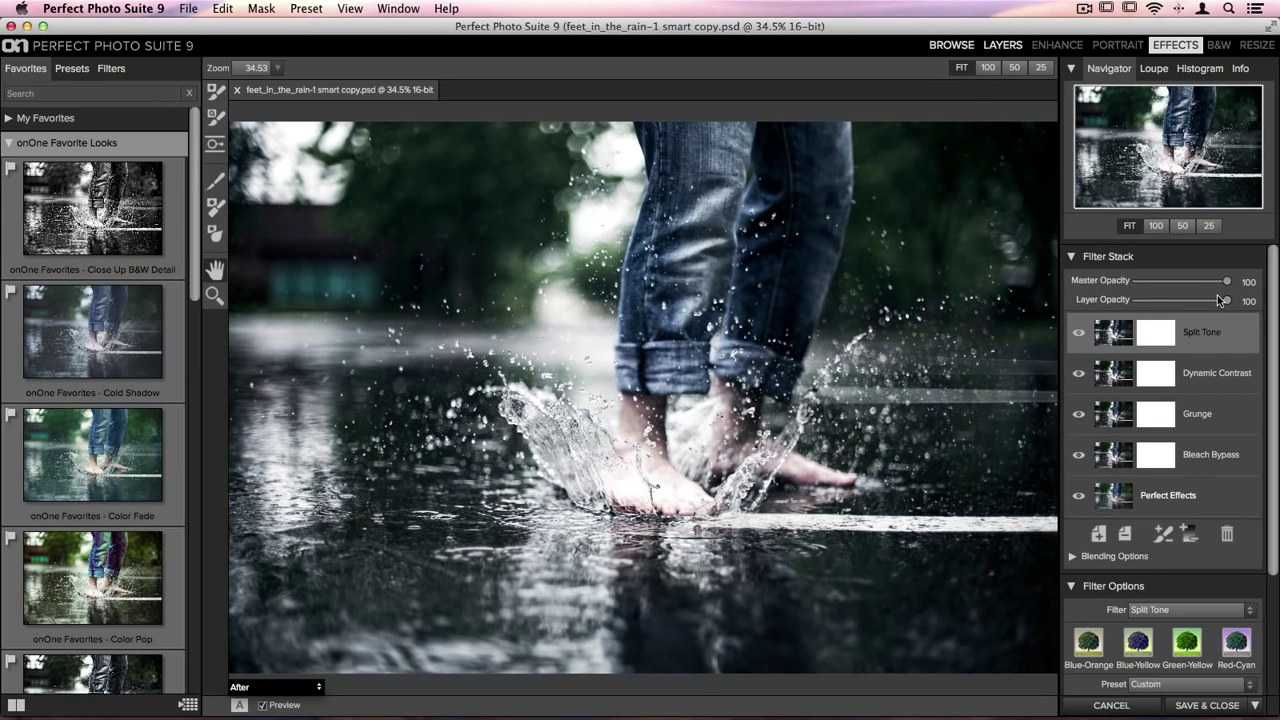
pyautogui.moveTo(1228, 300)
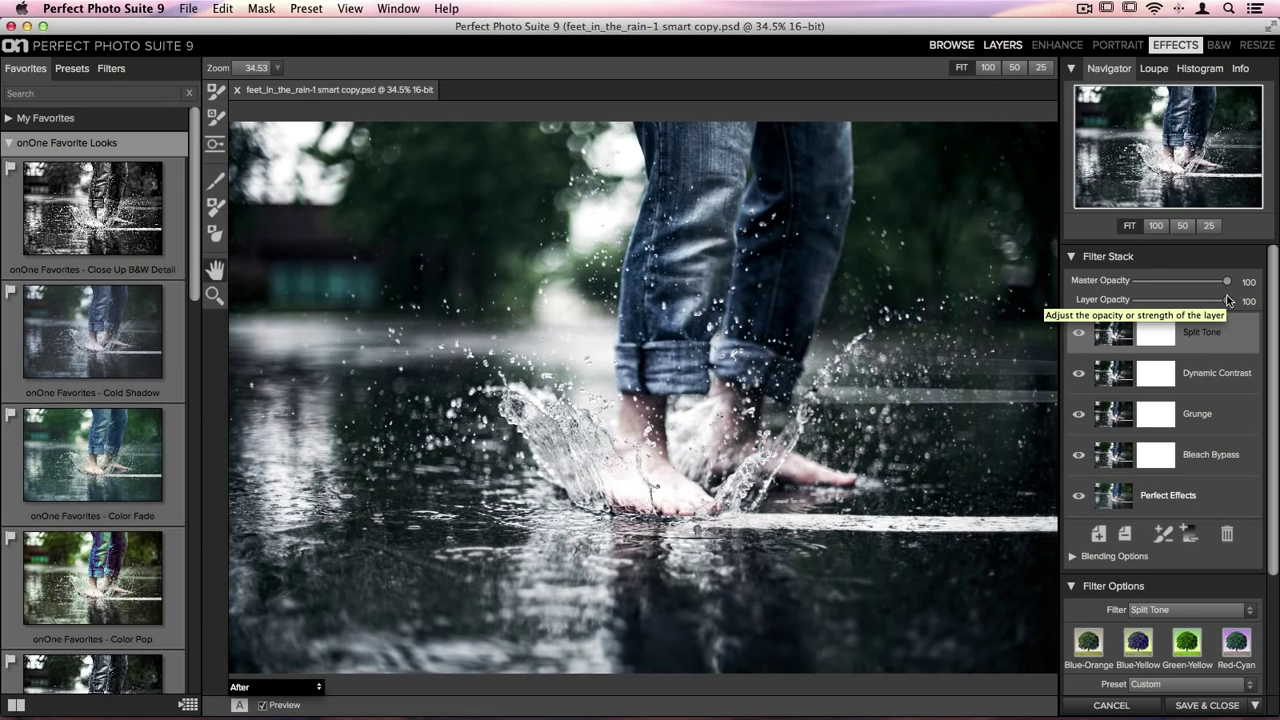
# - Lower the Dark Bleach stack's Master Opacity from 100 to 94
pyautogui.moveTo(1226, 281); pyautogui.dragTo(1222, 281)
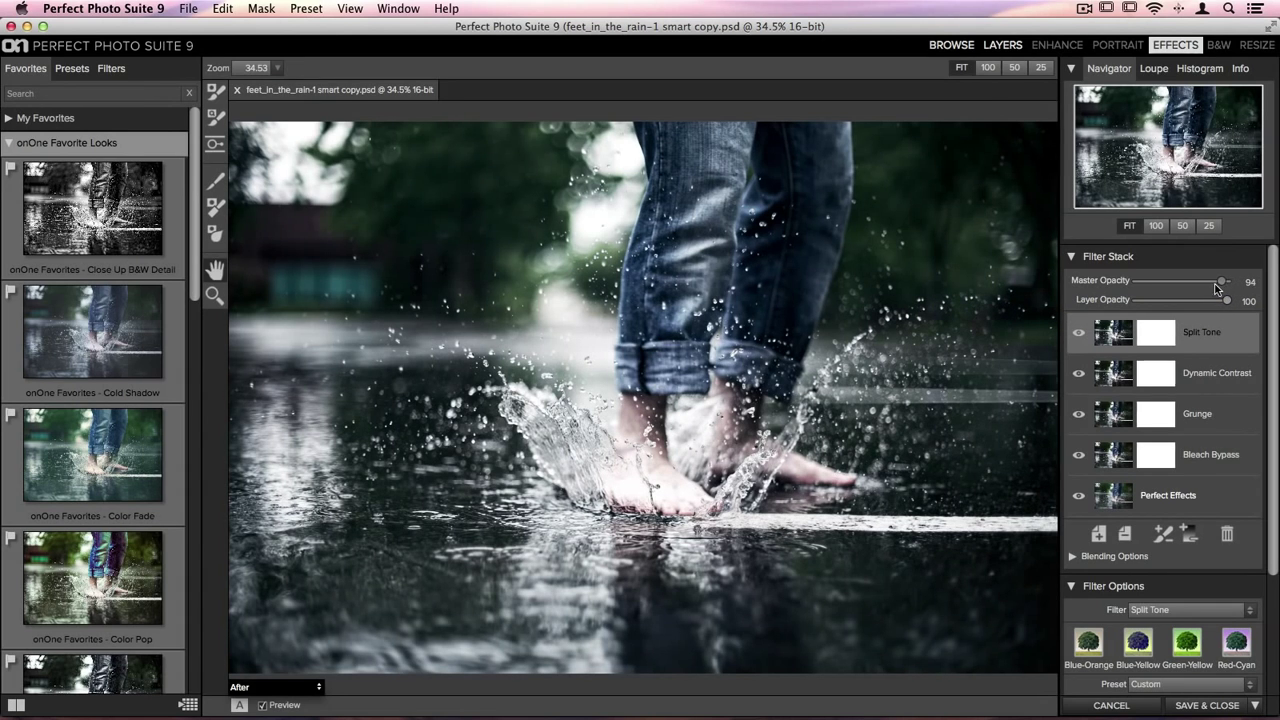
pyautogui.moveTo(1222, 281); pyautogui.dragTo(1199, 281)
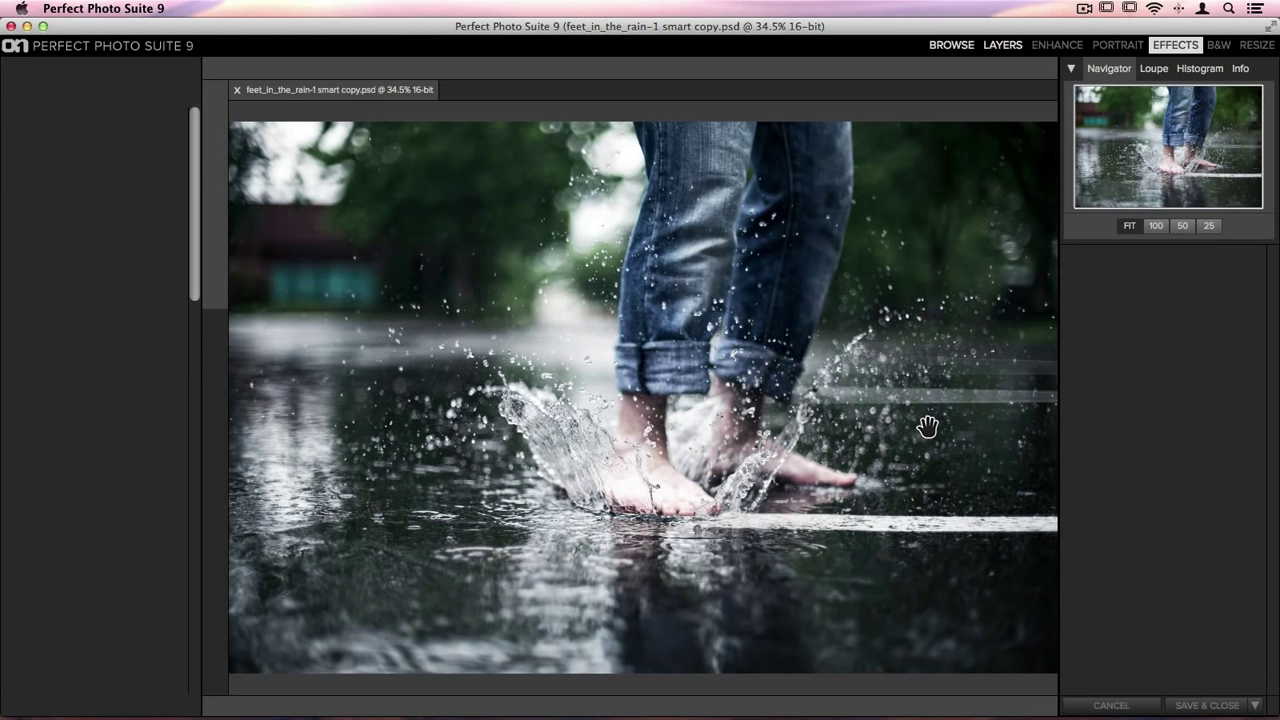
# - Select the feet_in_the_rain-1 smart copy.psd in Browse to show its Info and Smart Photo History
pyautogui.click(950, 44)
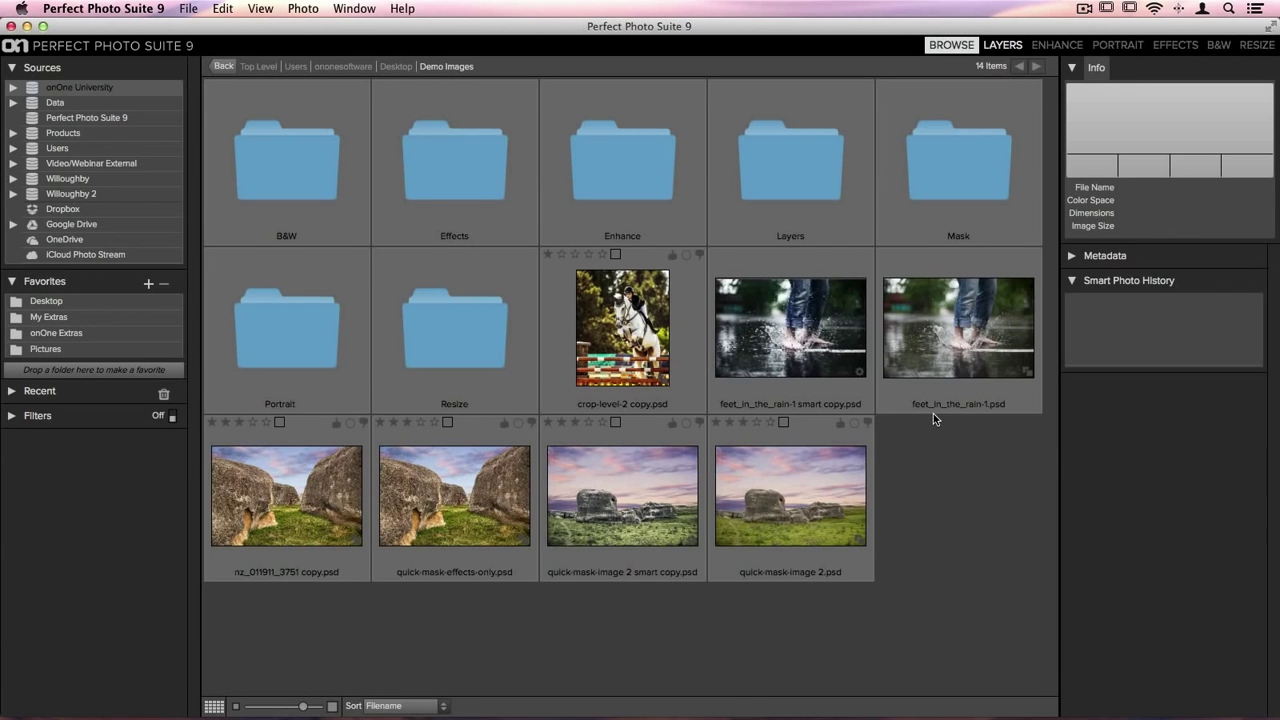
pyautogui.click(790, 327)
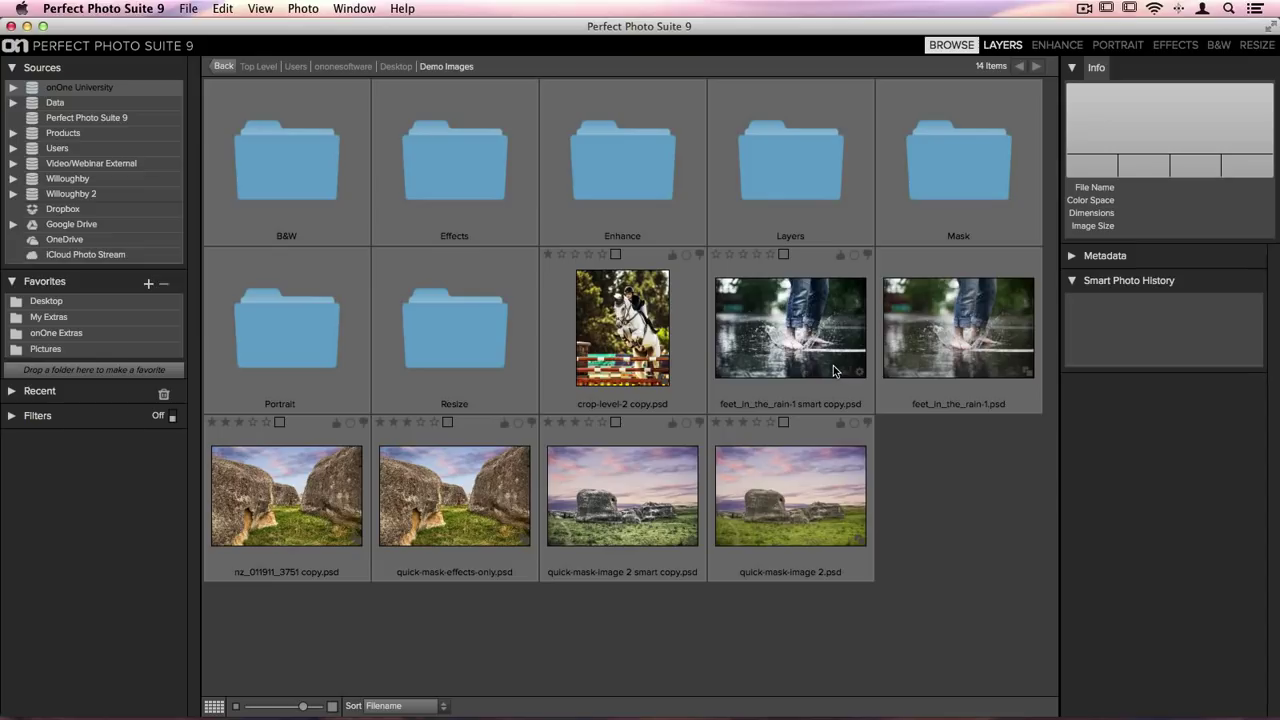
pyautogui.click(790, 327)
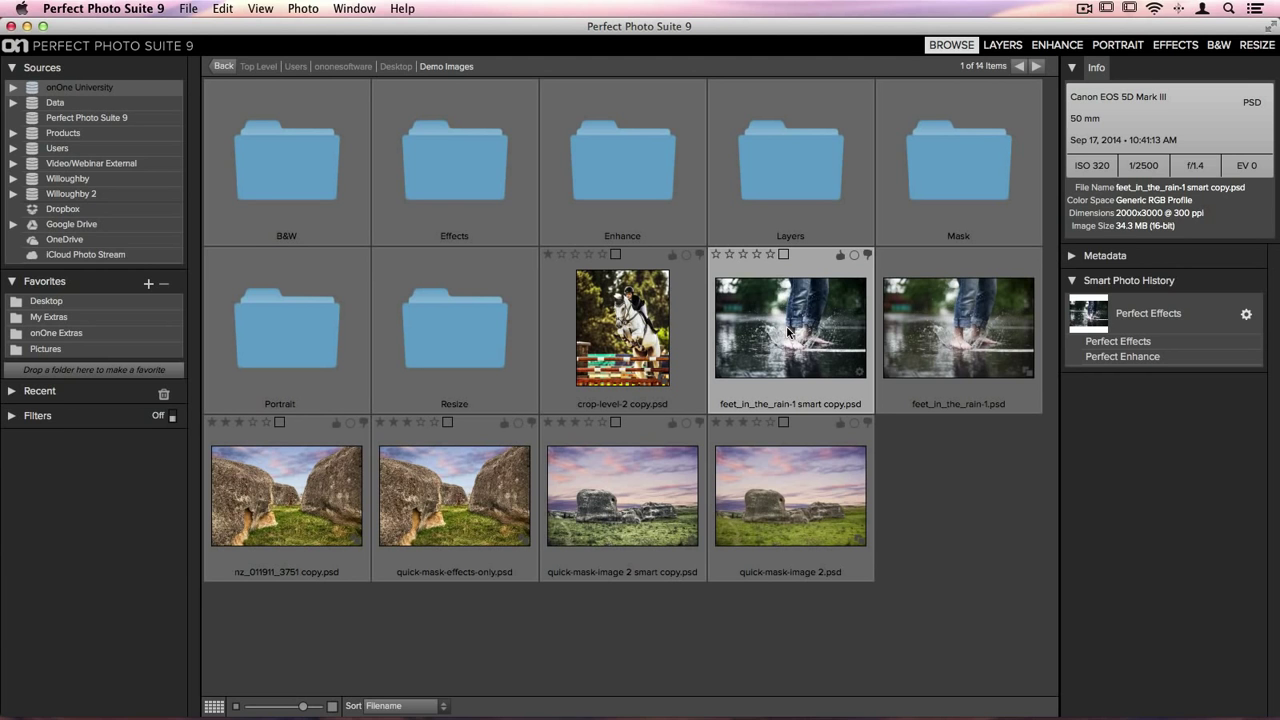
pyautogui.moveTo(940, 479)
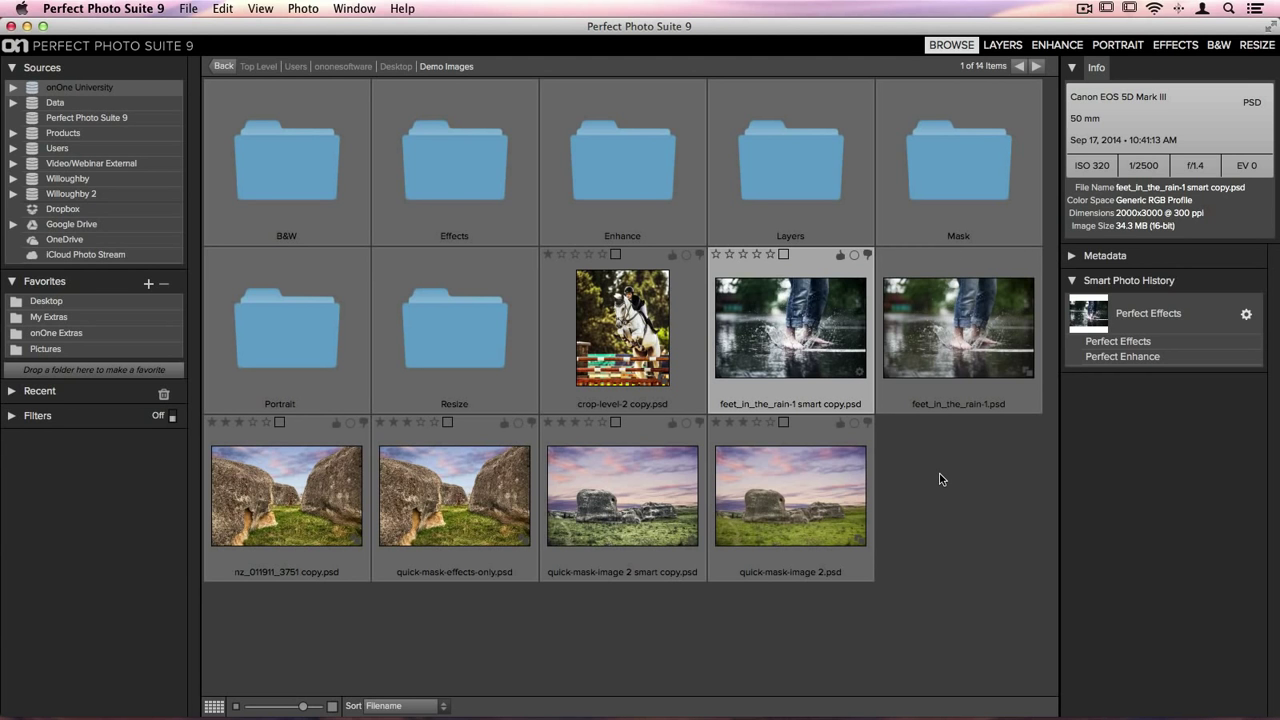